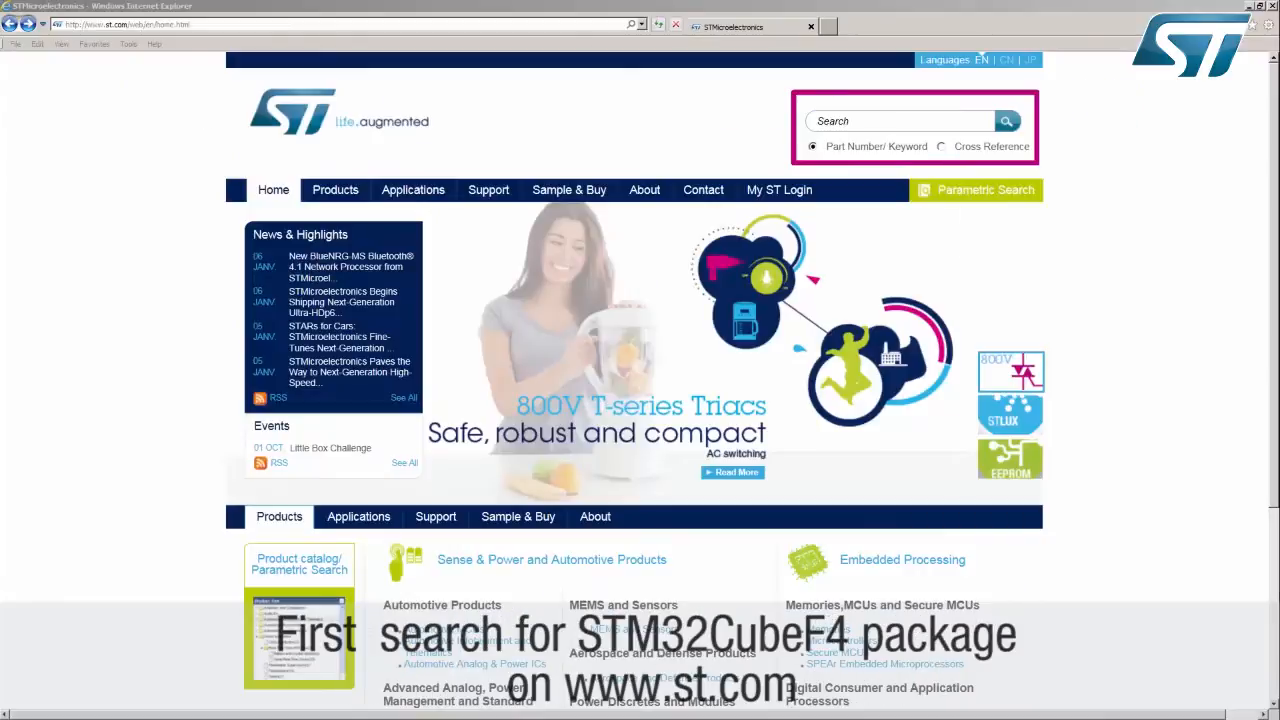
# Find the STM32CubeF4 package on st.com and download it from its product page
pyautogui.click(900, 120)
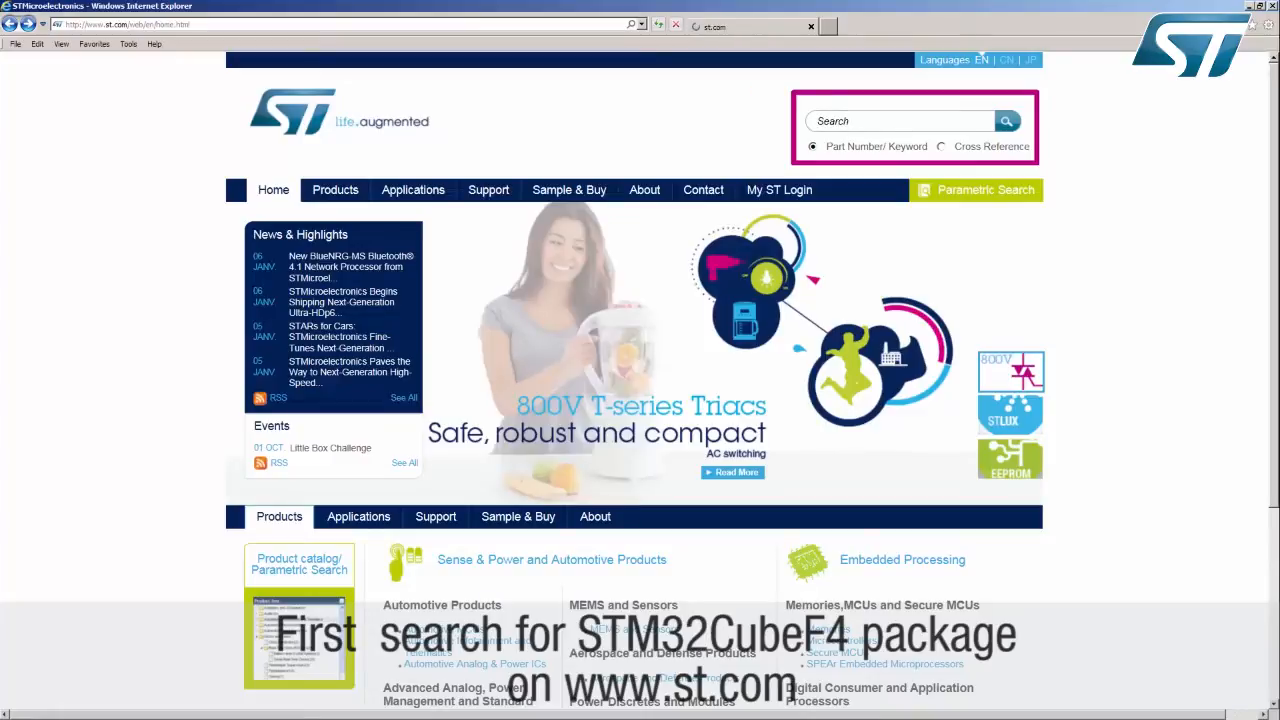
pyautogui.click(1006, 120)
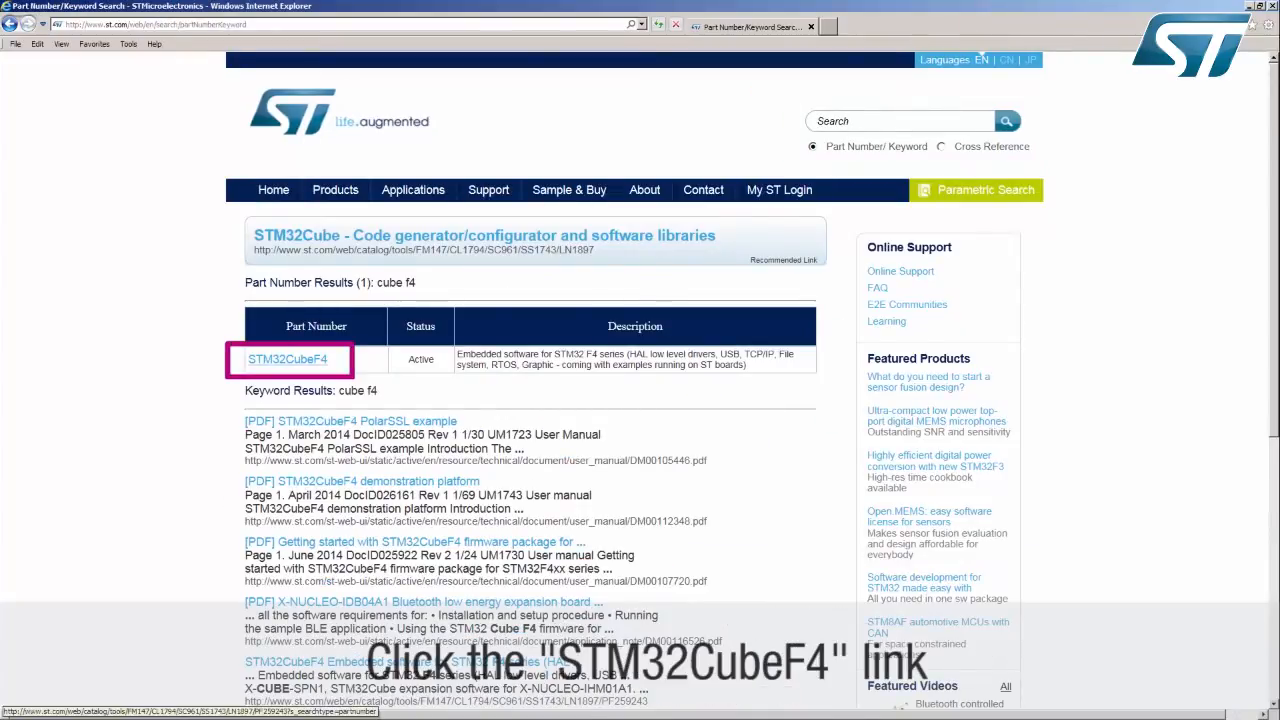
pyautogui.click(288, 360)
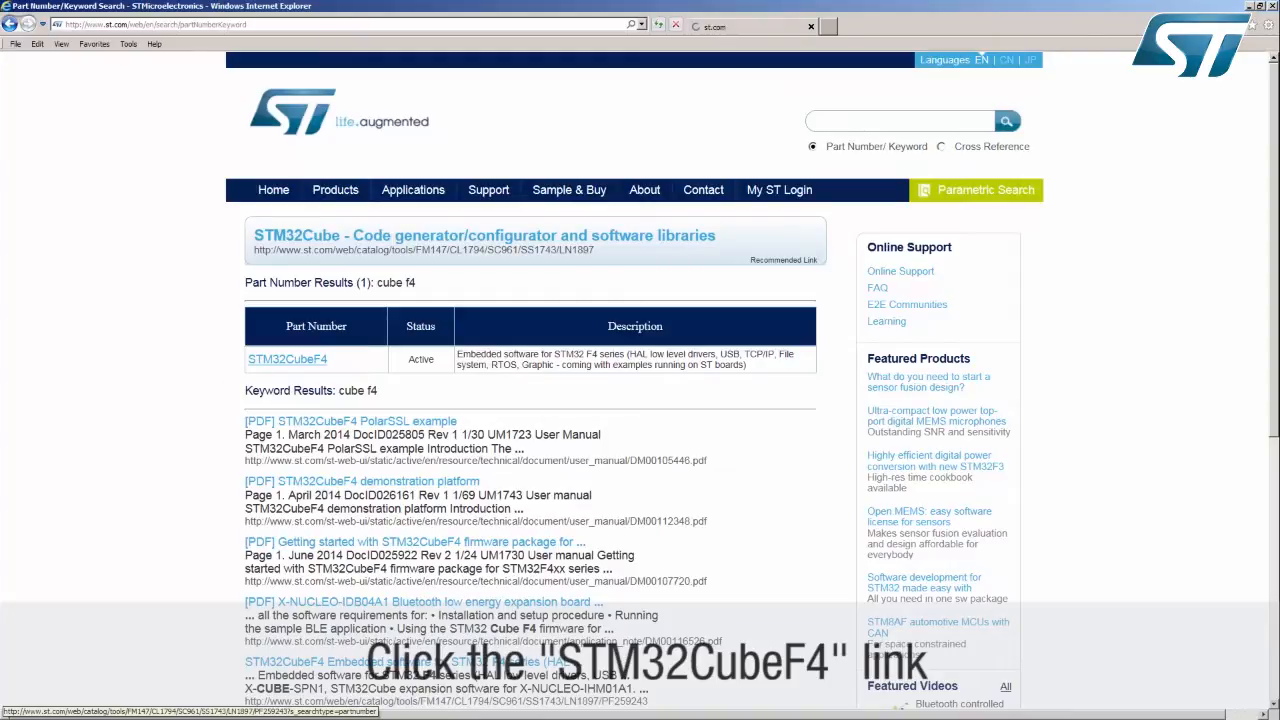
pyautogui.click(288, 358)
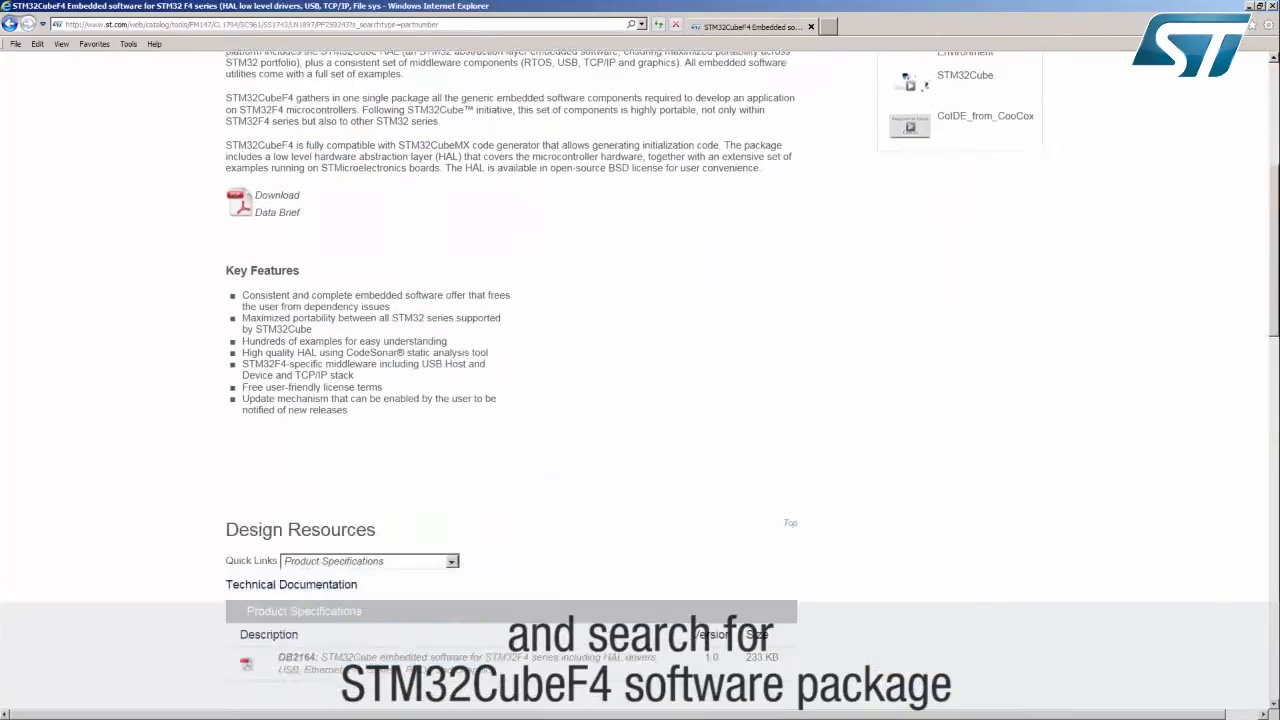
pyautogui.scroll(-3)
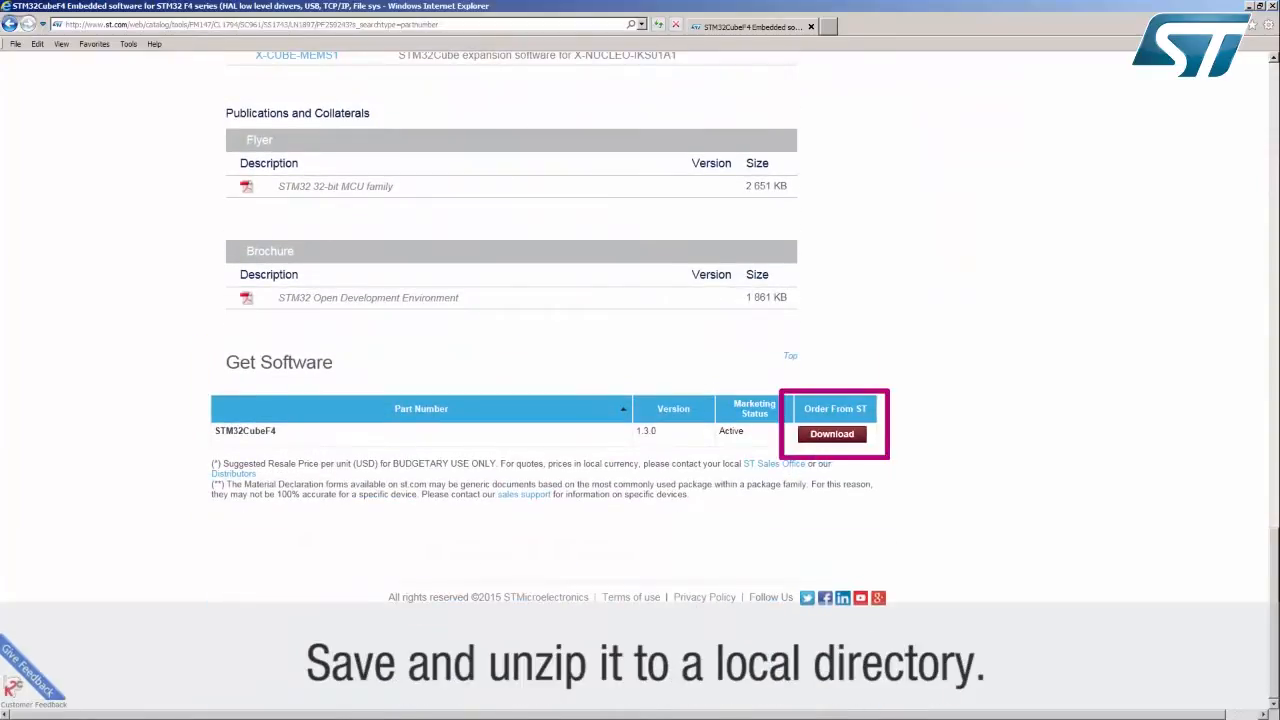
pyautogui.click(832, 434)
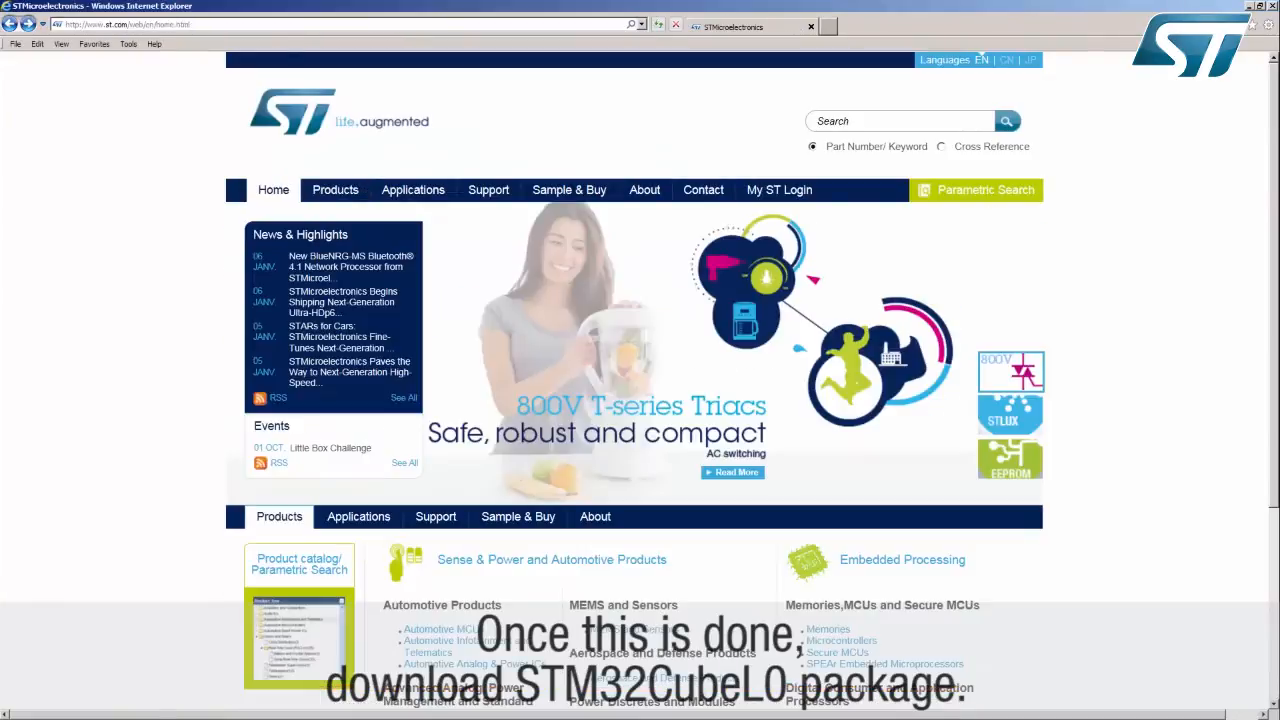
# Search st.com for 'cube' again to locate the STM32CubeL0 package
pyautogui.write('cube')
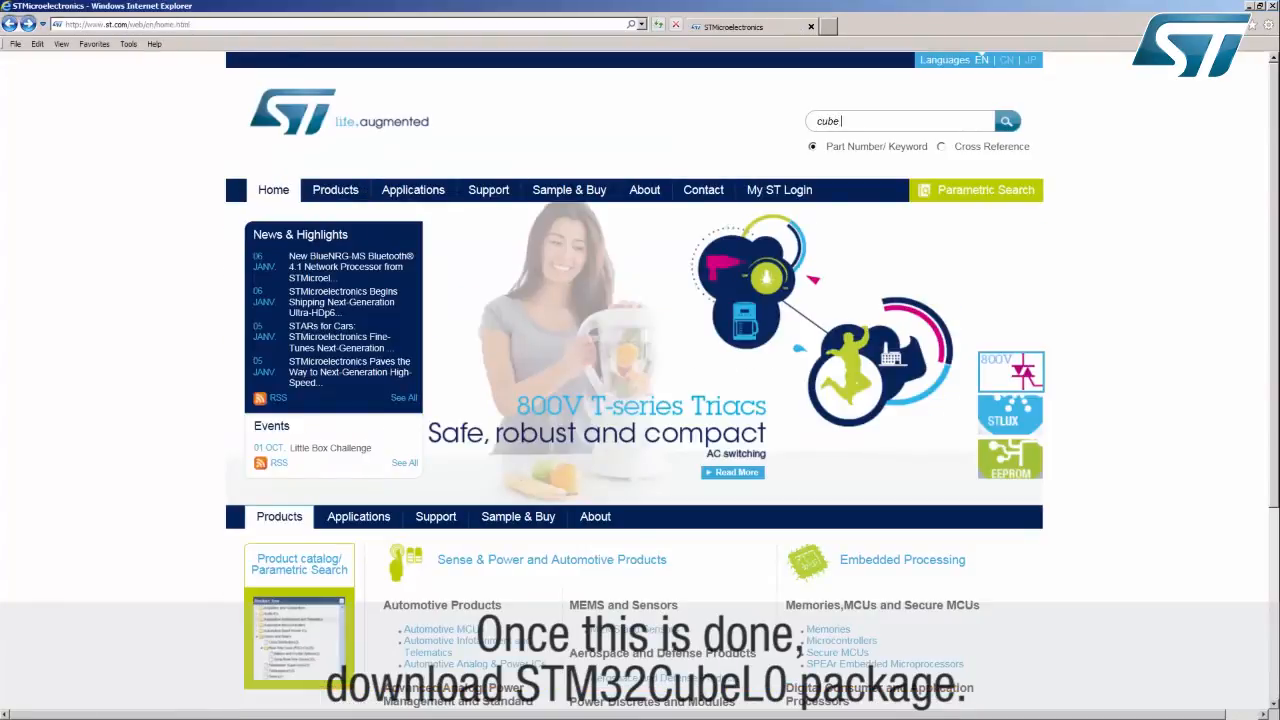
pyautogui.click(1006, 120)
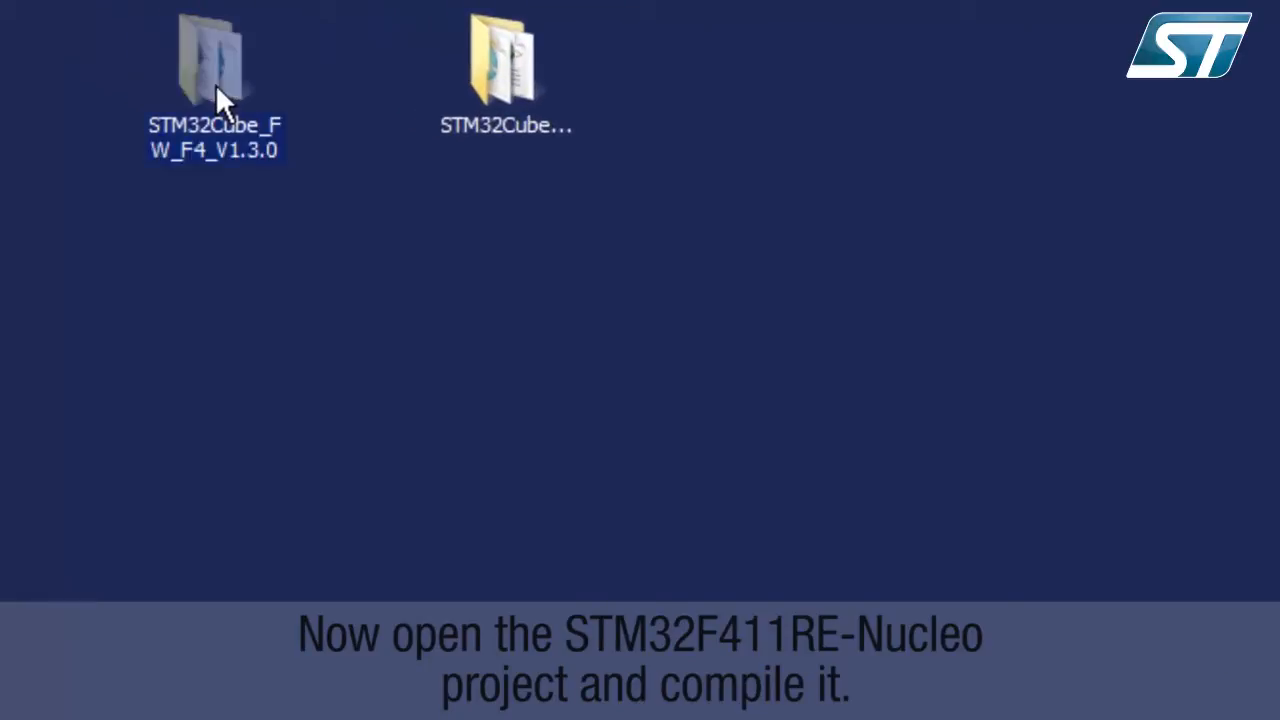
# Open Project.uvprojx from STM32F411RE-Nucleo\Demonstrations\MDK-ARM in Keil µVision
pyautogui.doubleClick(204, 50)
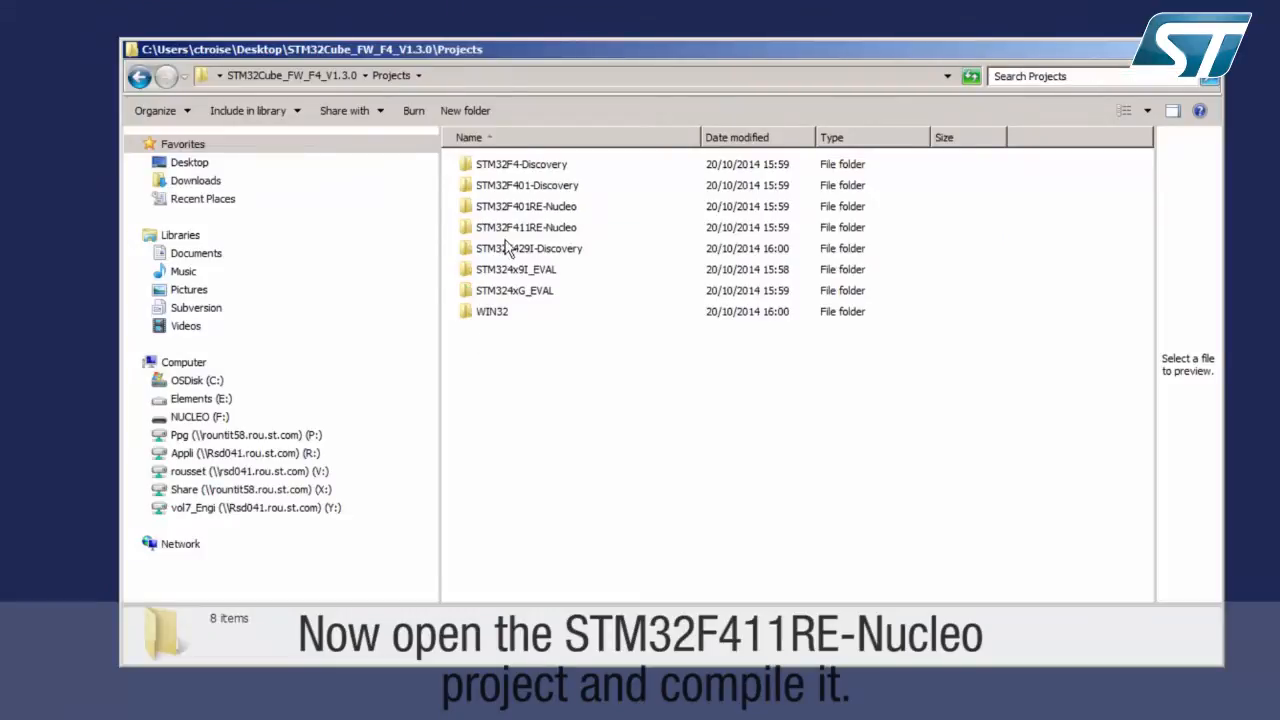
pyautogui.doubleClick(524, 228)
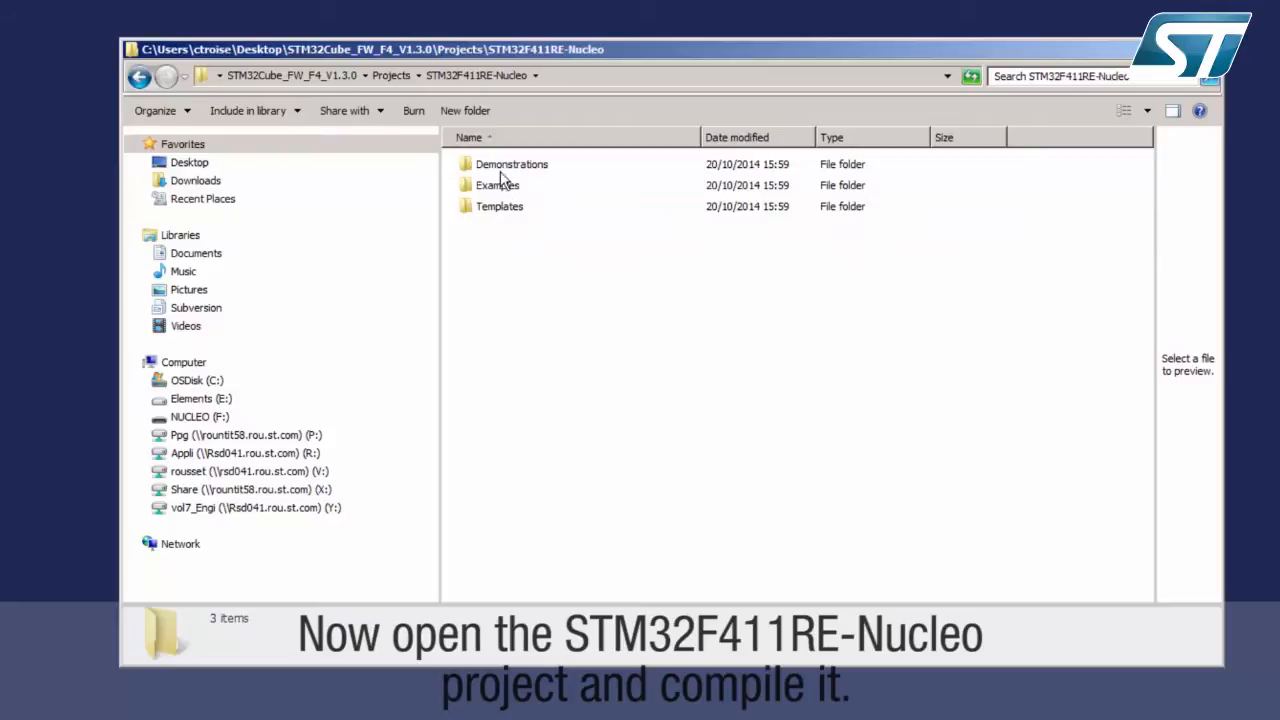
pyautogui.doubleClick(512, 164)
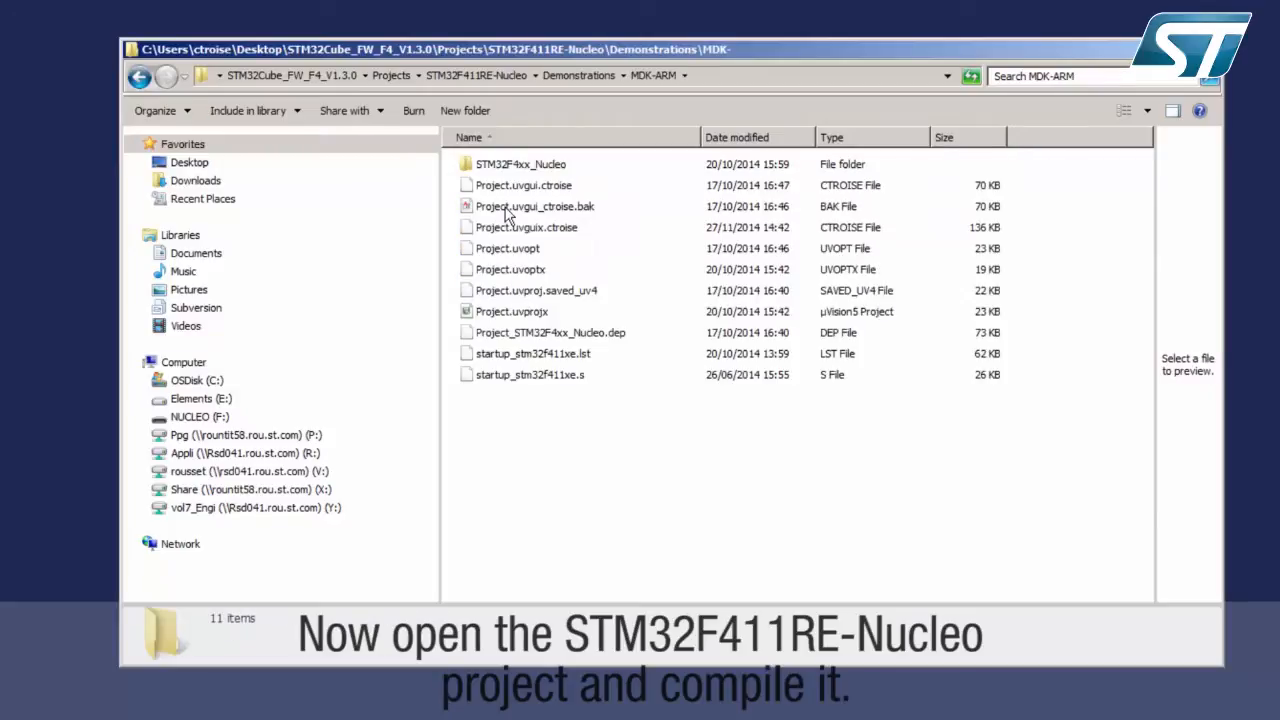
pyautogui.doubleClick(512, 312)
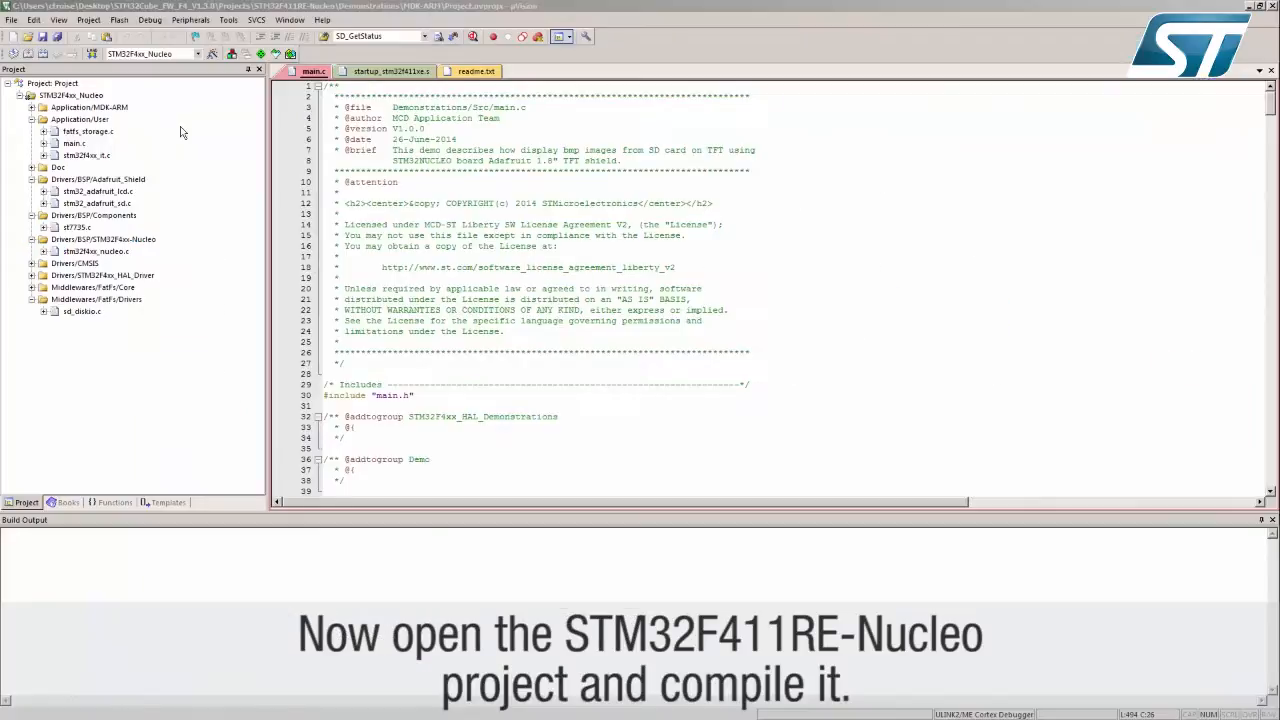
# Build the whole STM32F411RE-Nucleo demo project and confirm 0 errors
pyautogui.click(36, 56)
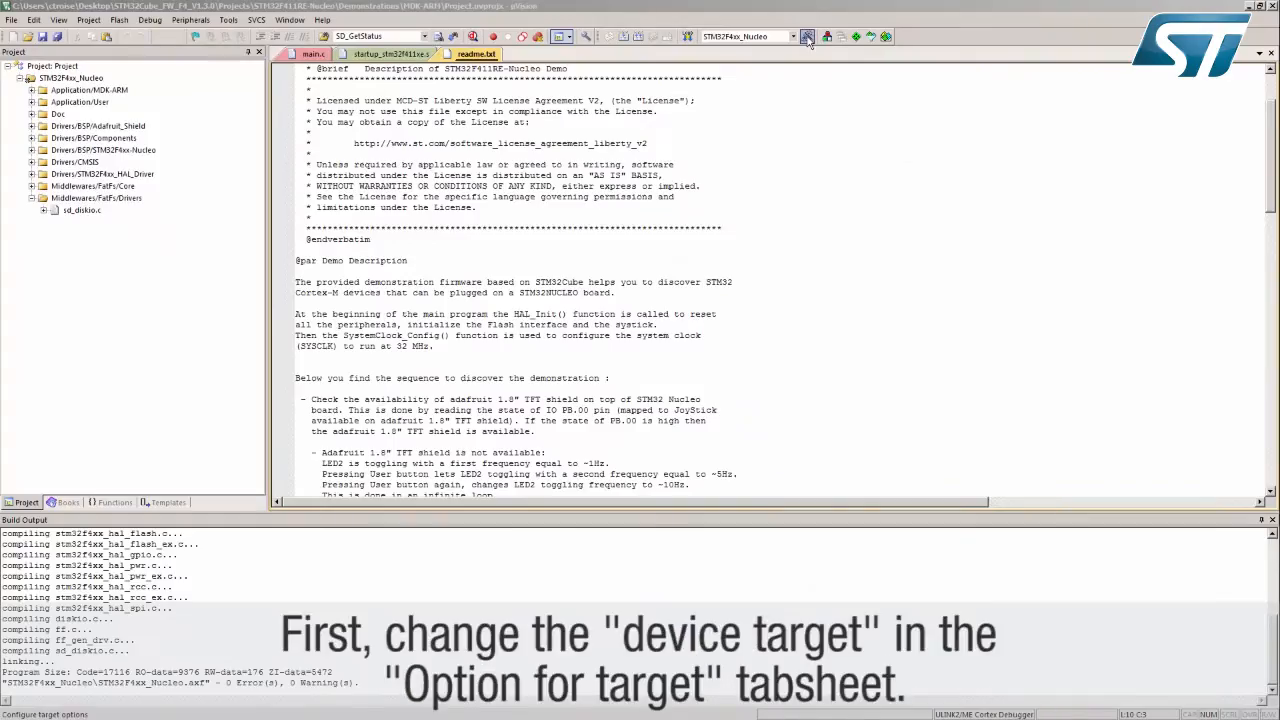
# Select STM32L053R8 as the target device in Options for Target
pyautogui.click(808, 36)
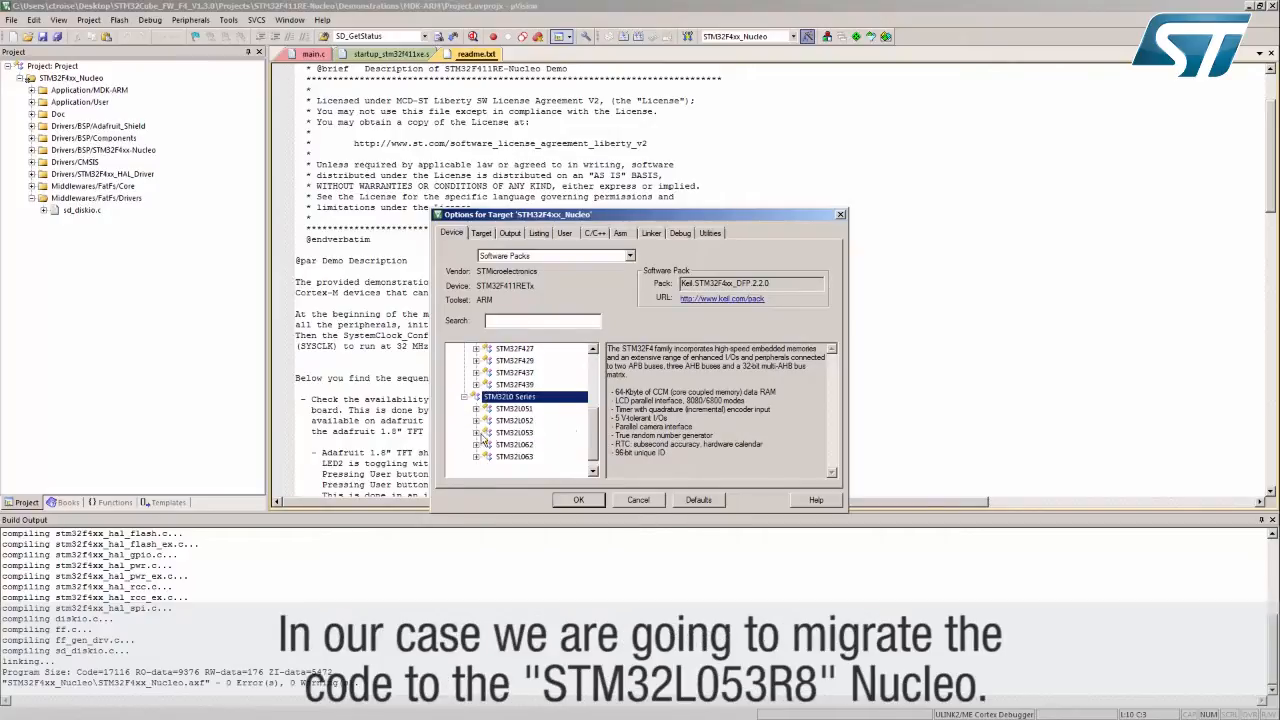
pyautogui.click(466, 406)
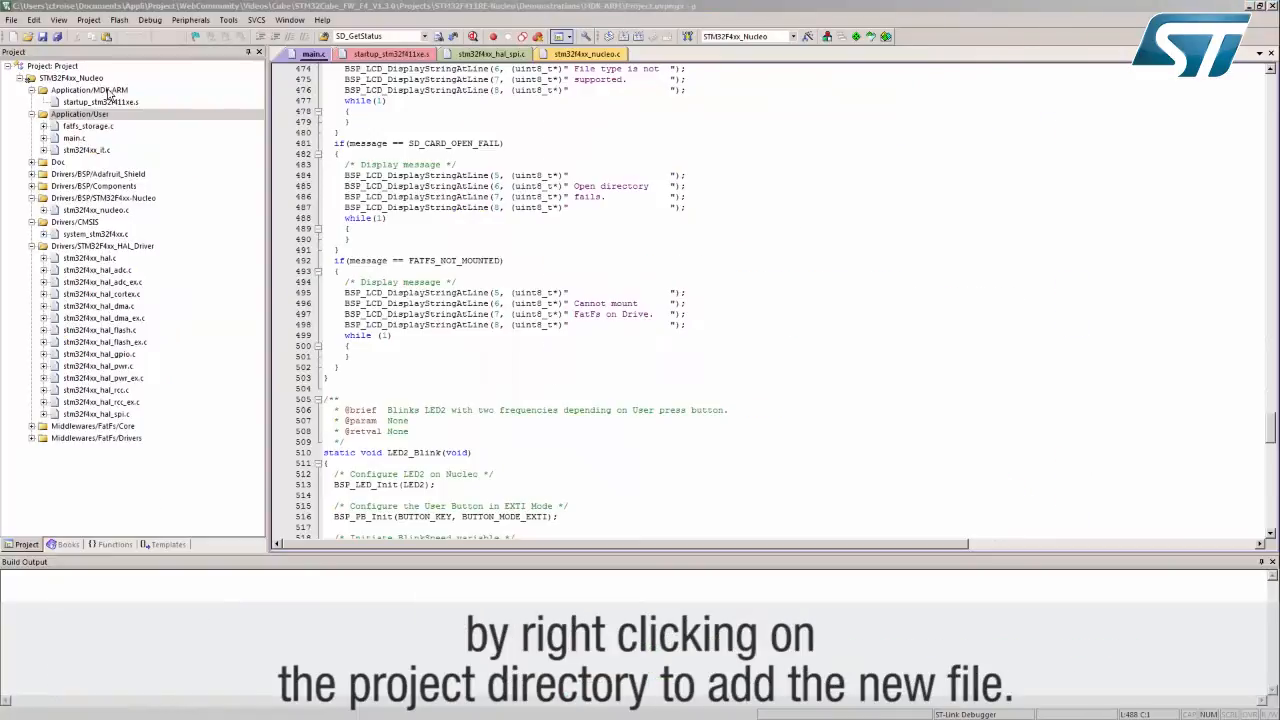
# Start adding files to Application/MDK-ARM and browse to the STM32L0xx CMSIS Templates\arm folder
pyautogui.rightClick(96, 90)
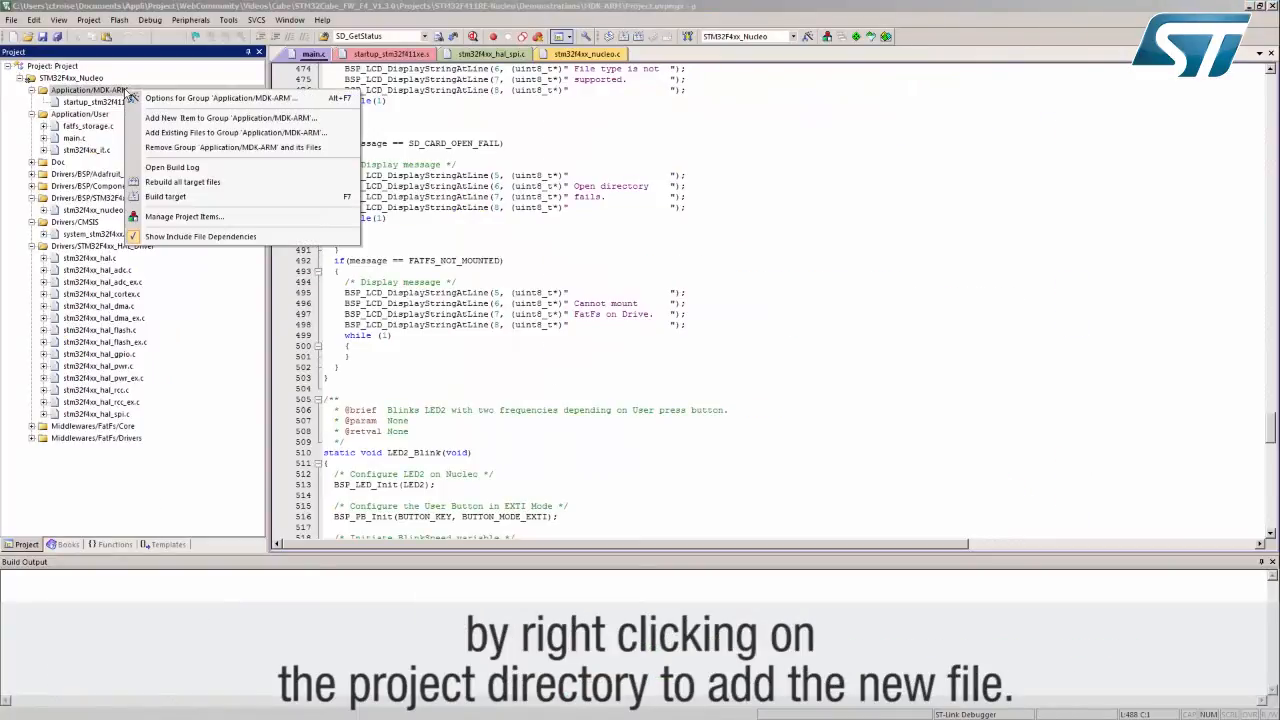
pyautogui.click(236, 132)
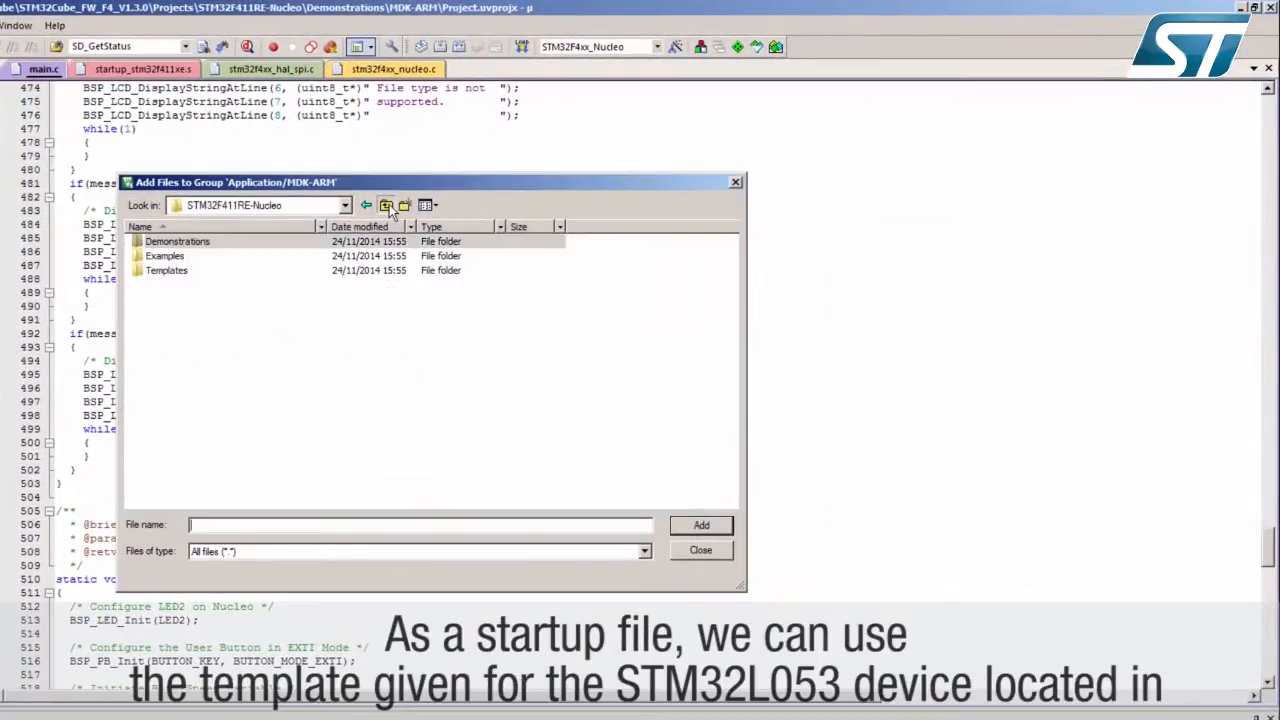
pyautogui.click(384, 204)
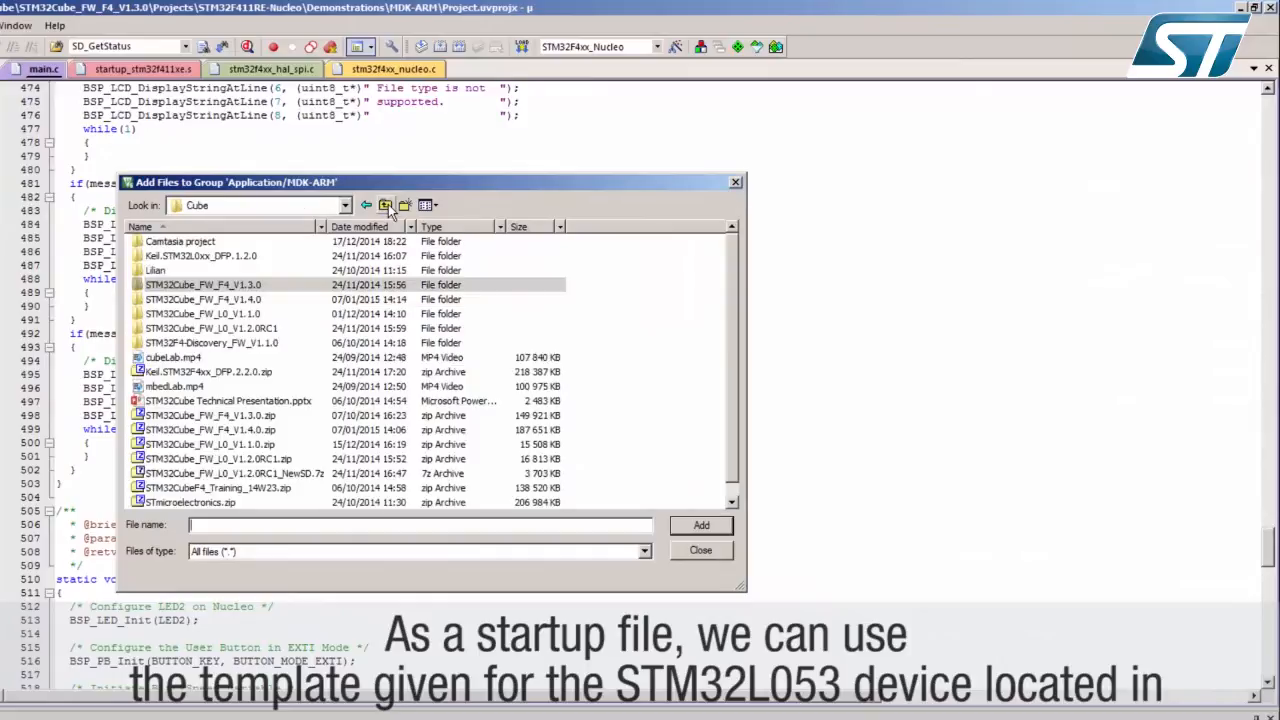
pyautogui.doubleClick(202, 312)
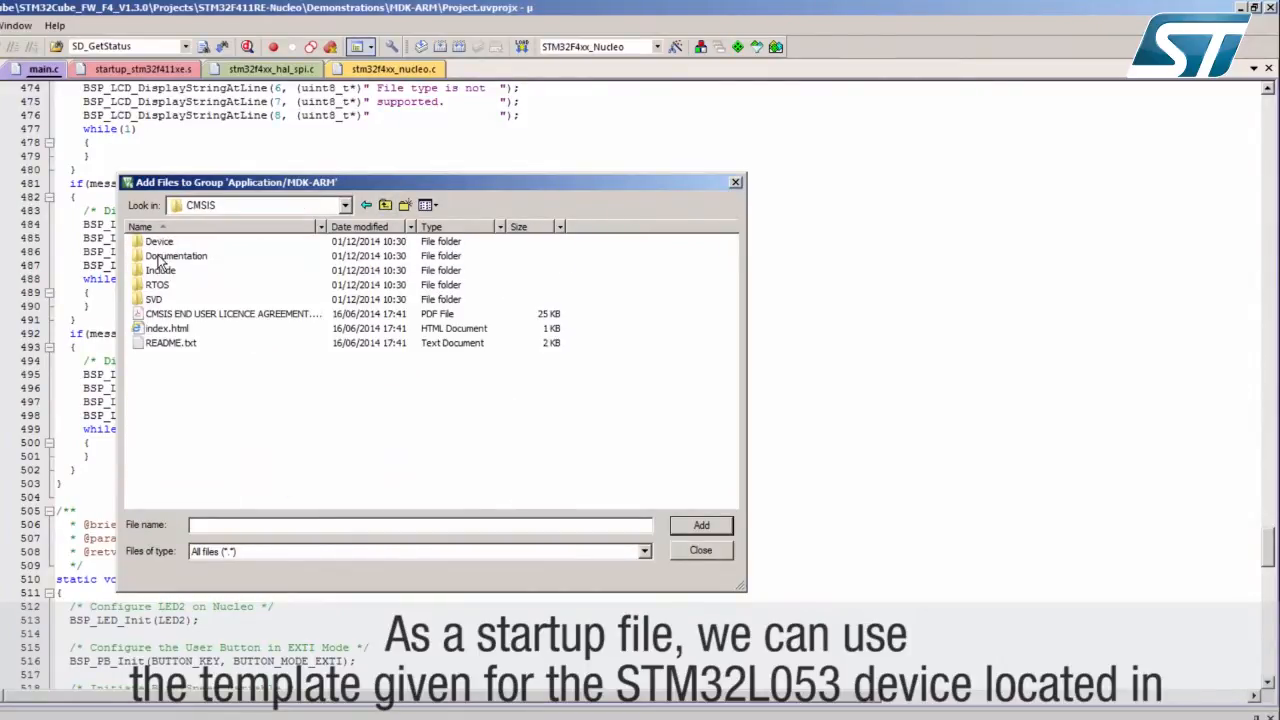
pyautogui.click(160, 240)
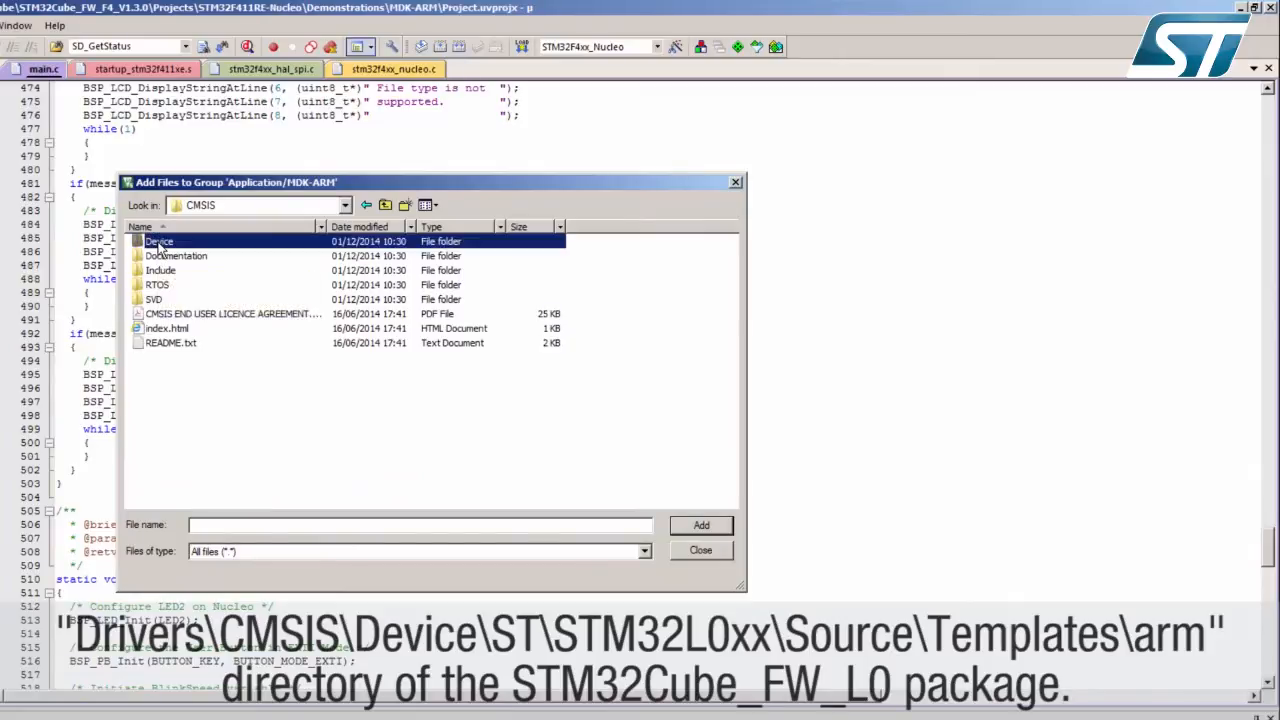
pyautogui.doubleClick(156, 240)
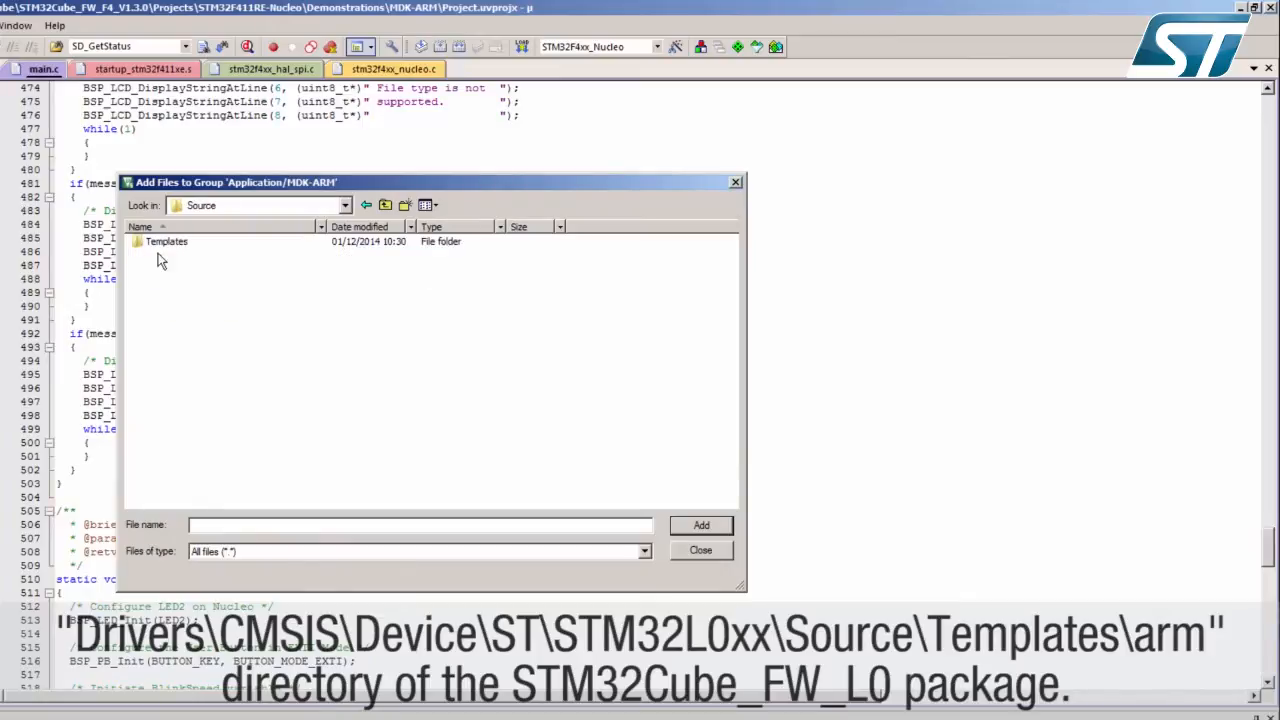
pyautogui.doubleClick(166, 240)
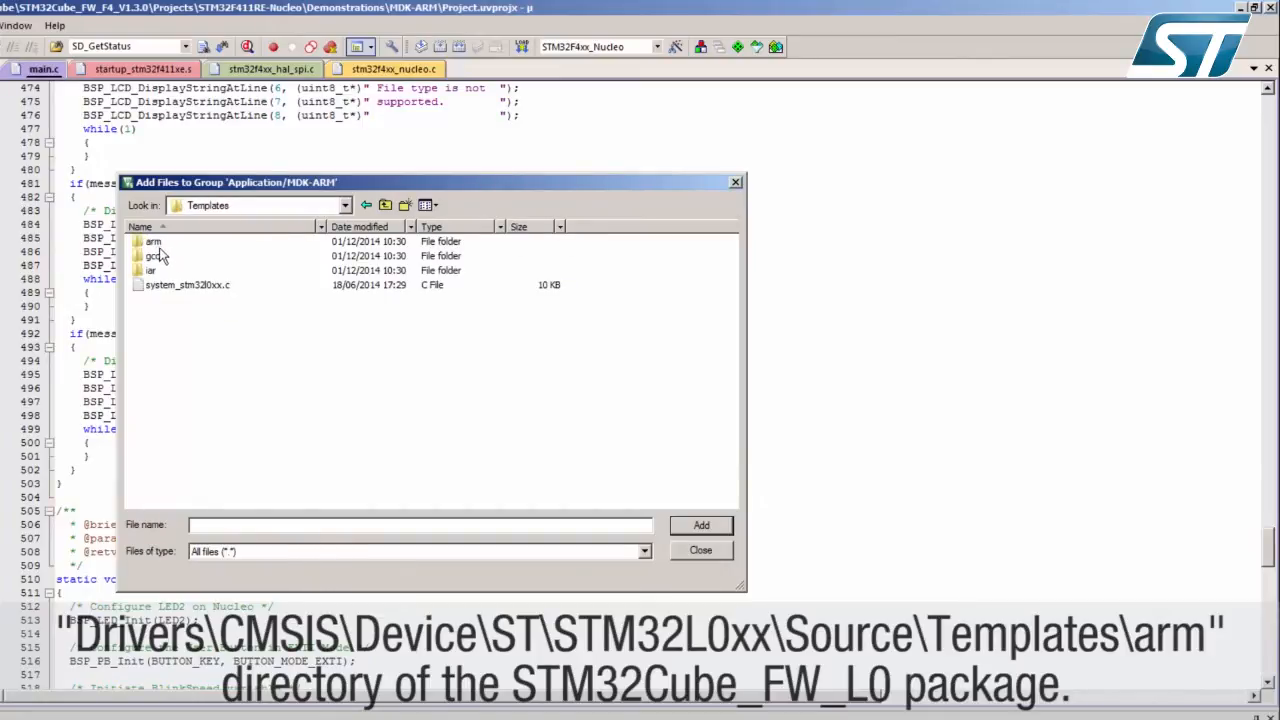
pyautogui.doubleClick(152, 240)
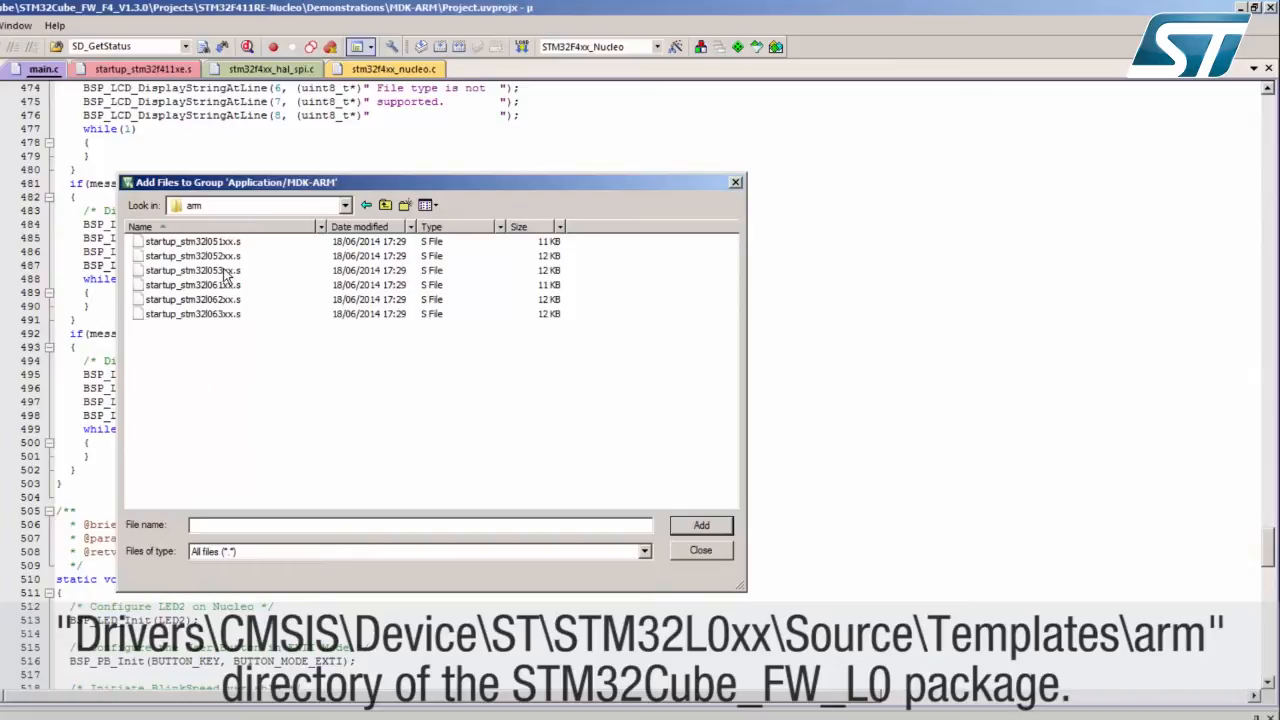
# Add startup_stm32l053xx.s to the Application/MDK-ARM group
pyautogui.click(192, 270)
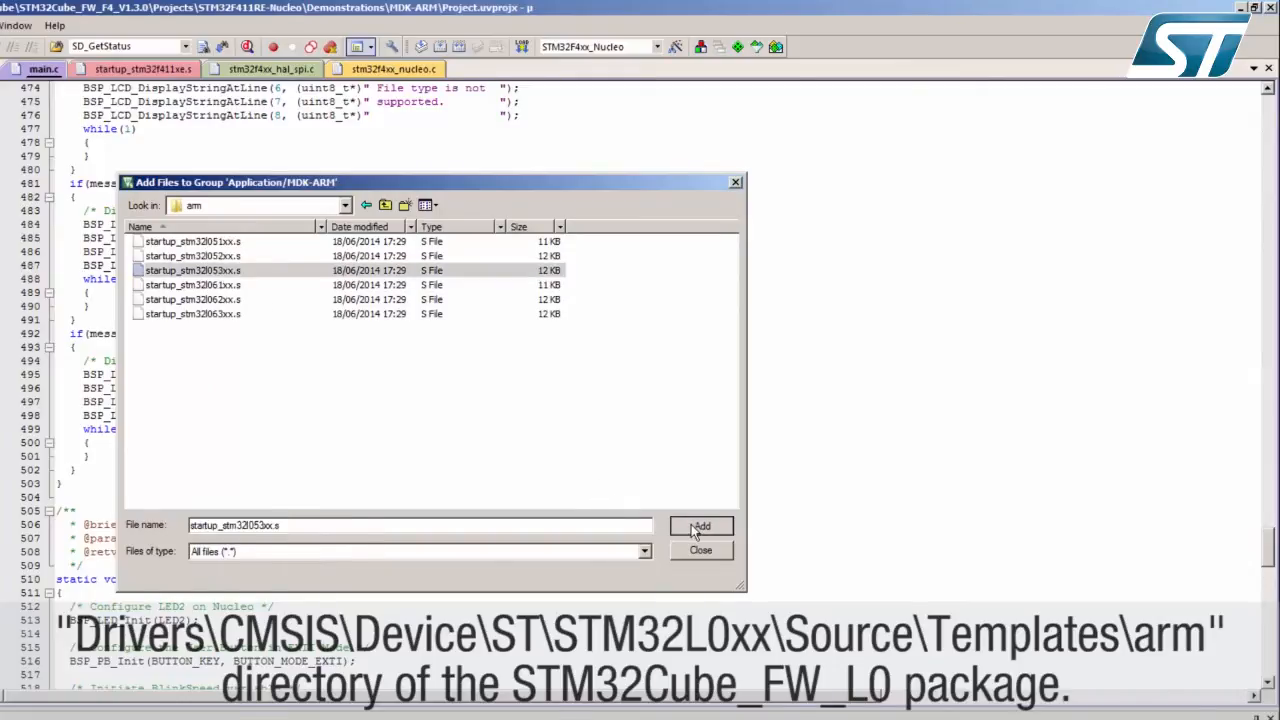
pyautogui.click(700, 526)
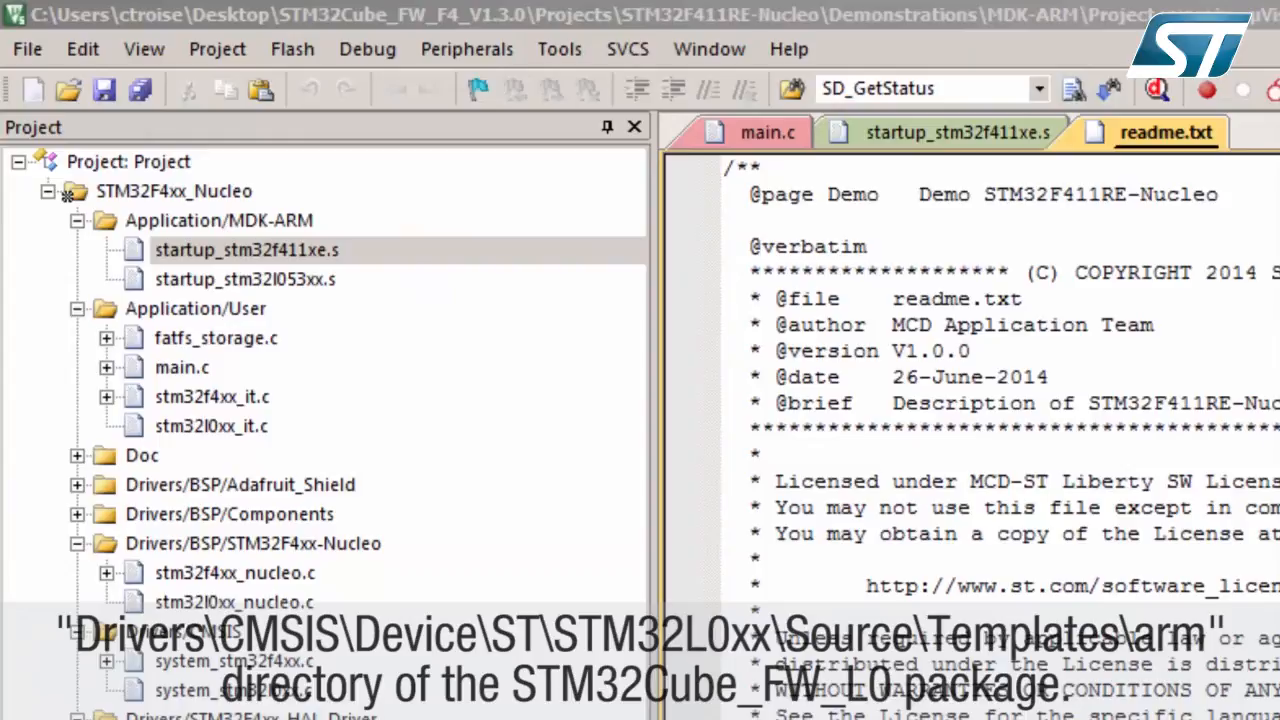
# Remove startup_stm32f411xe.s from the project, leaving only the L053 startup file
pyautogui.rightClick(246, 248)
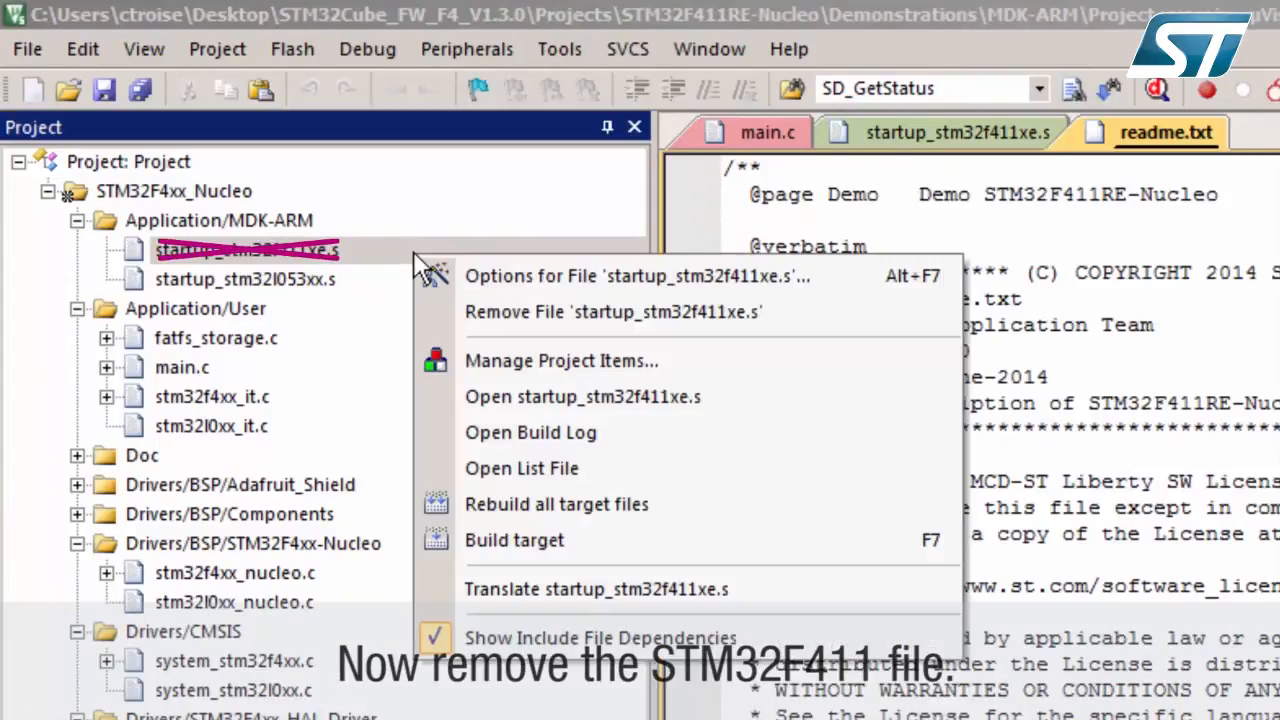
pyautogui.moveTo(530, 312)
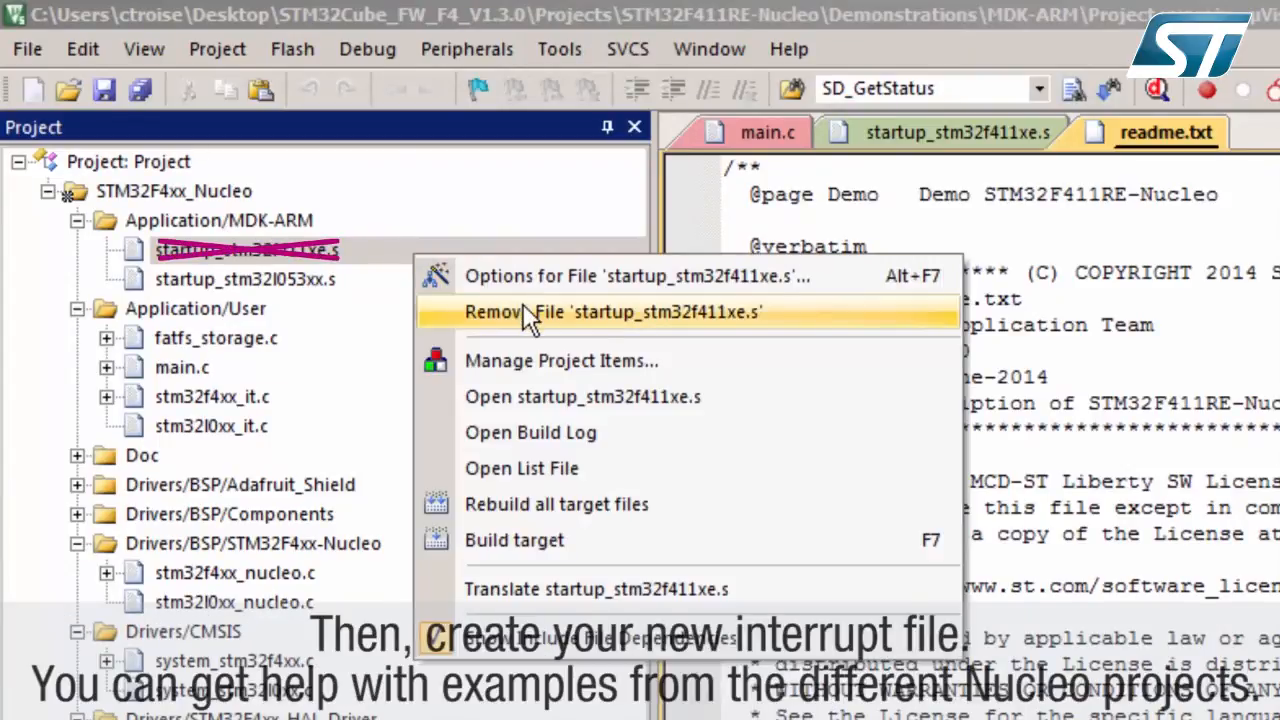
pyautogui.click(560, 312)
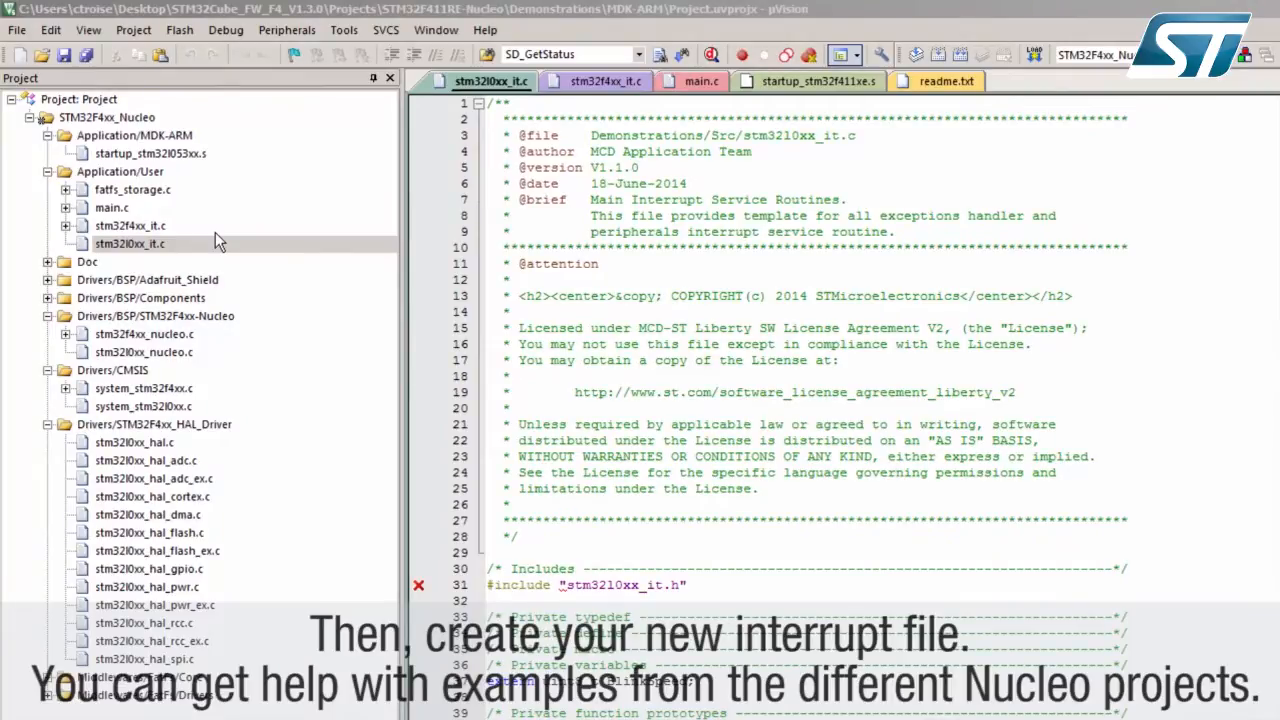
# Review stm32l0xx_it.c and locate the EXTI4_15_IRQHandler used for the user button
pyautogui.click(130, 244)
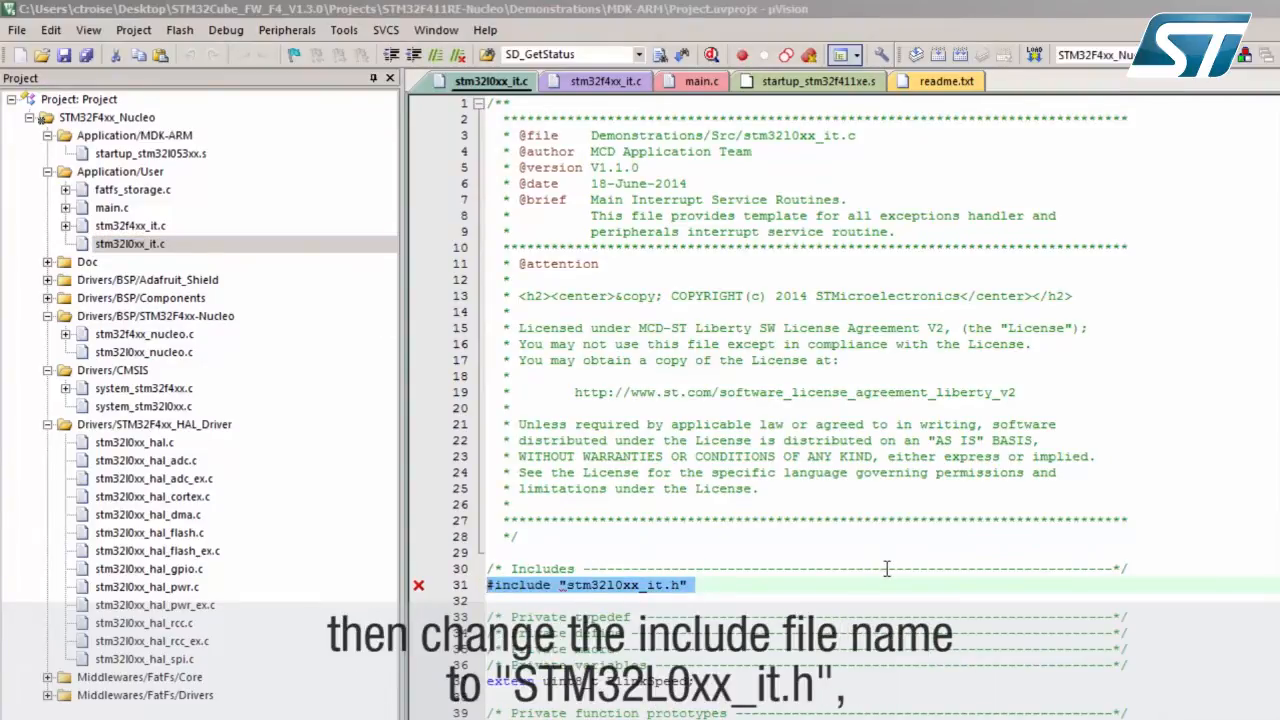
pyautogui.scroll(-3)
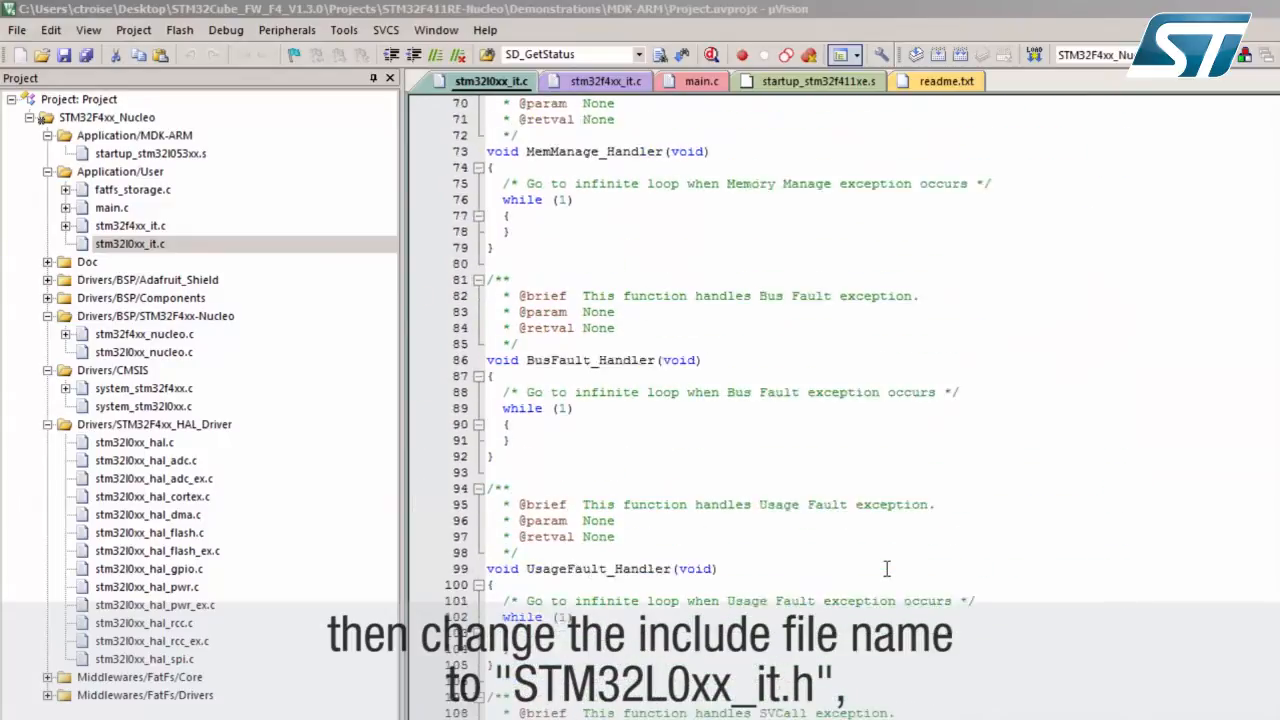
pyautogui.scroll(-3)
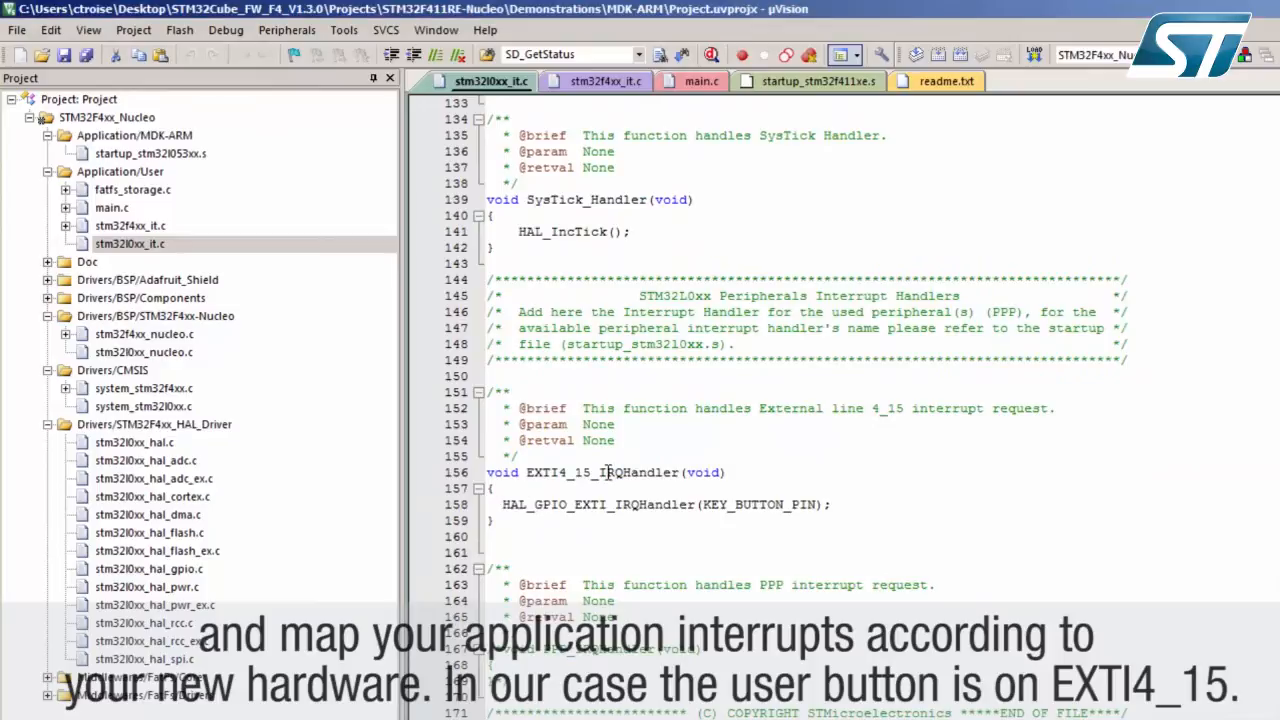
pyautogui.doubleClick(578, 472)
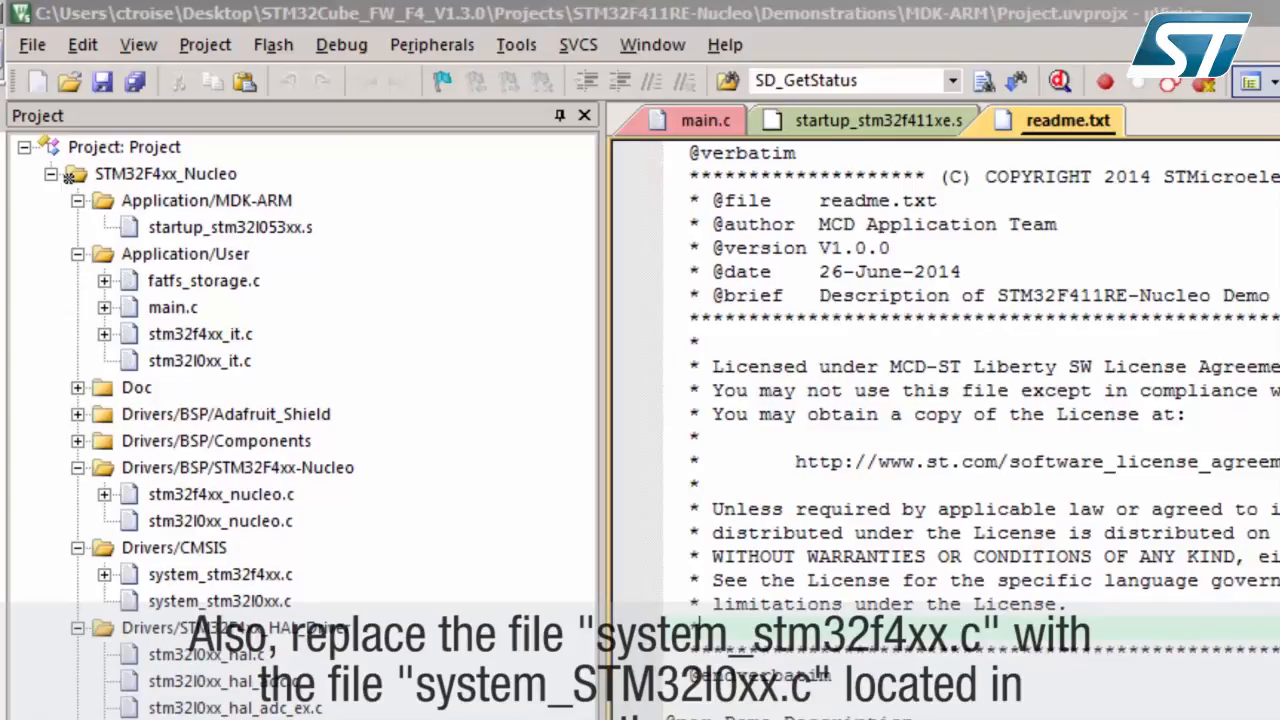
# Show the C/C++ compiler settings of the target options, still defining STM32F411xE
pyautogui.click(220, 574)
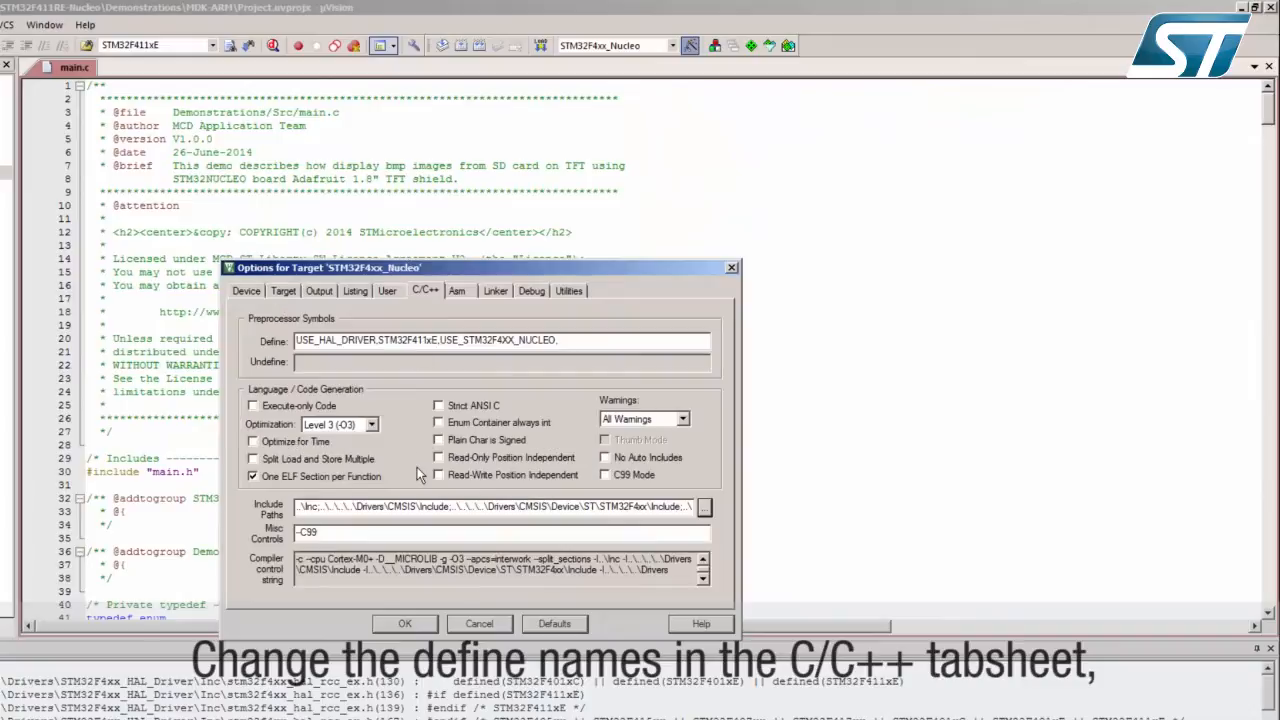
# Define STM32L053xx,USE_STM32L0XX_NUCLEO and point the include paths to the STM32Cube L0 folders
pyautogui.doubleClick(422, 340)
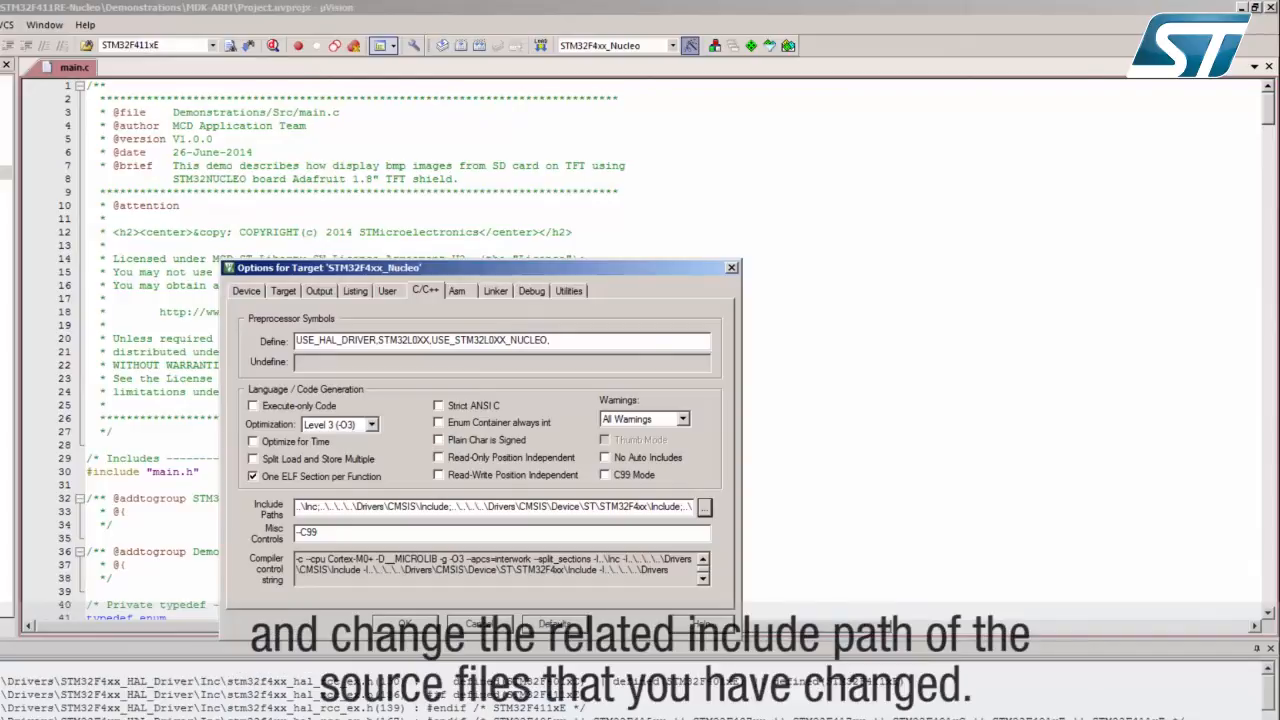
pyautogui.click(704, 508)
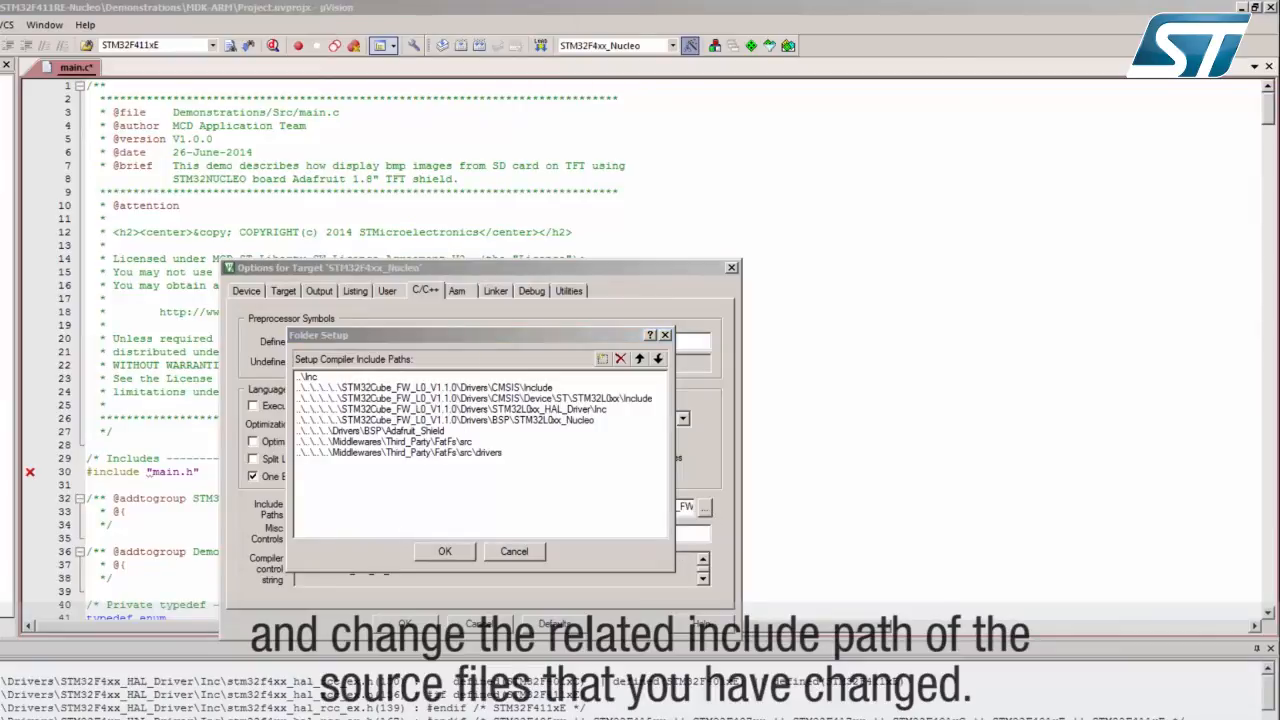
pyautogui.click(444, 552)
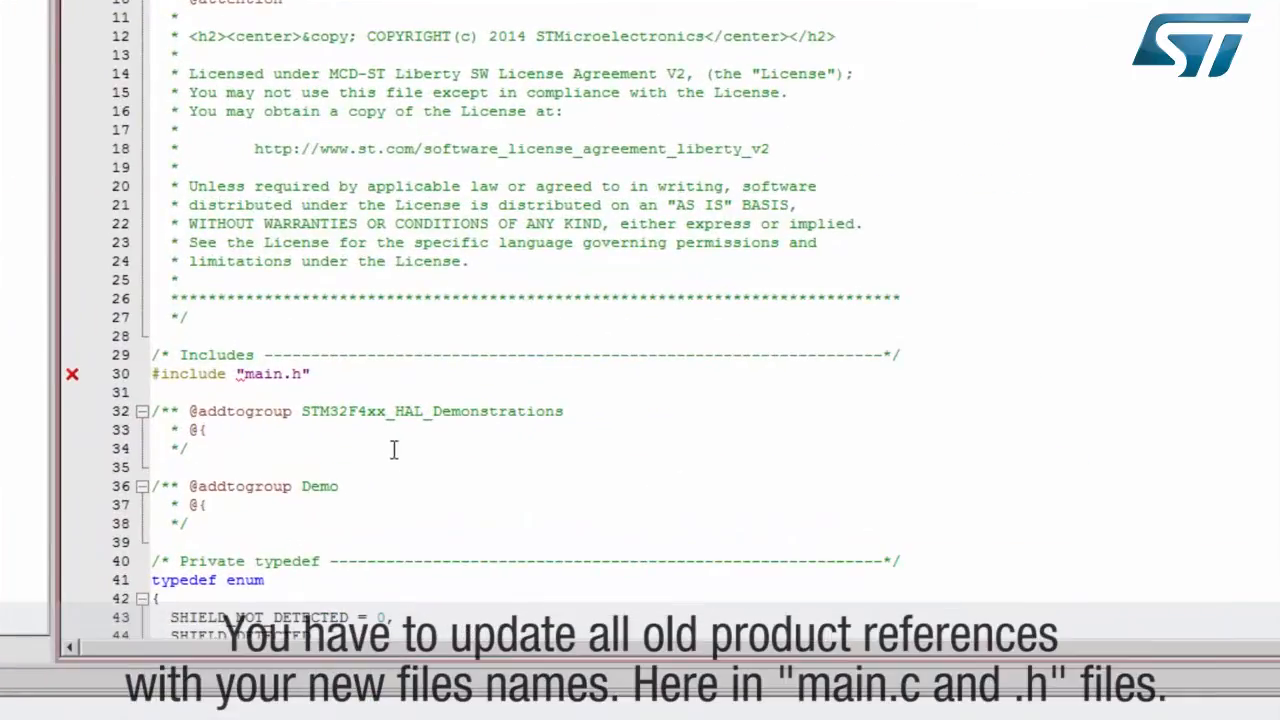
pyautogui.doubleClick(362, 412)
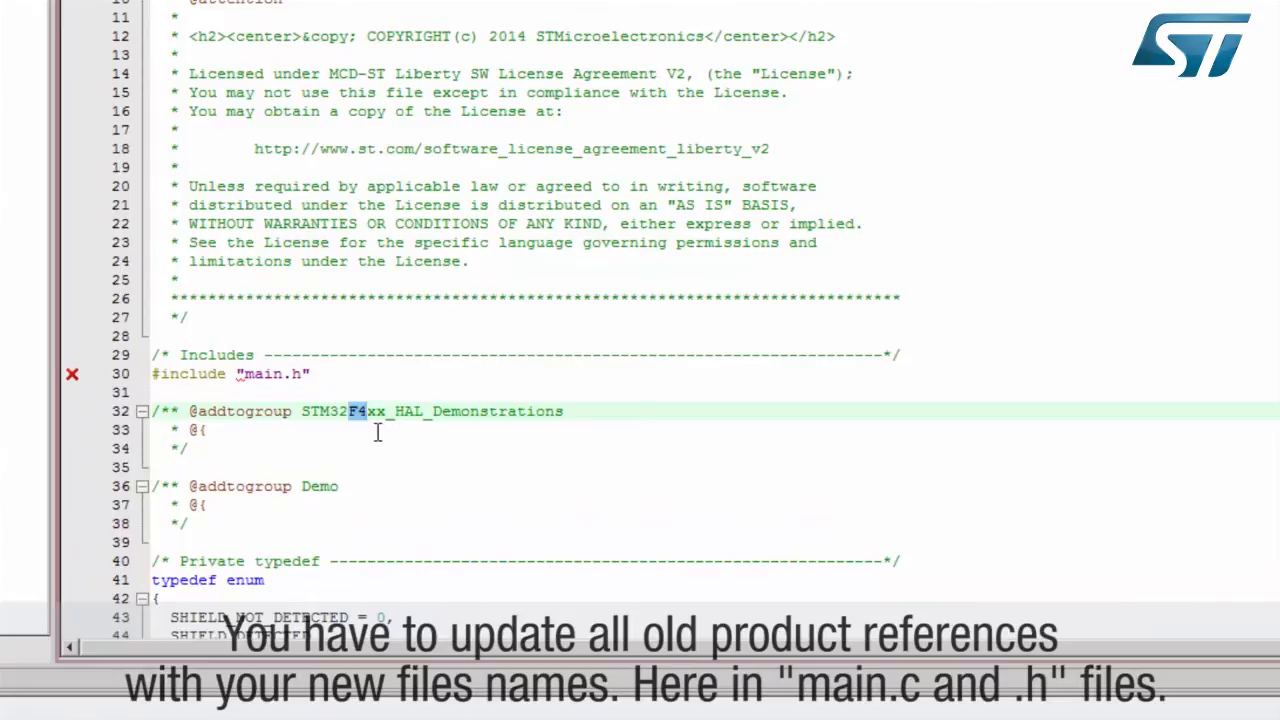
pyautogui.write('10')
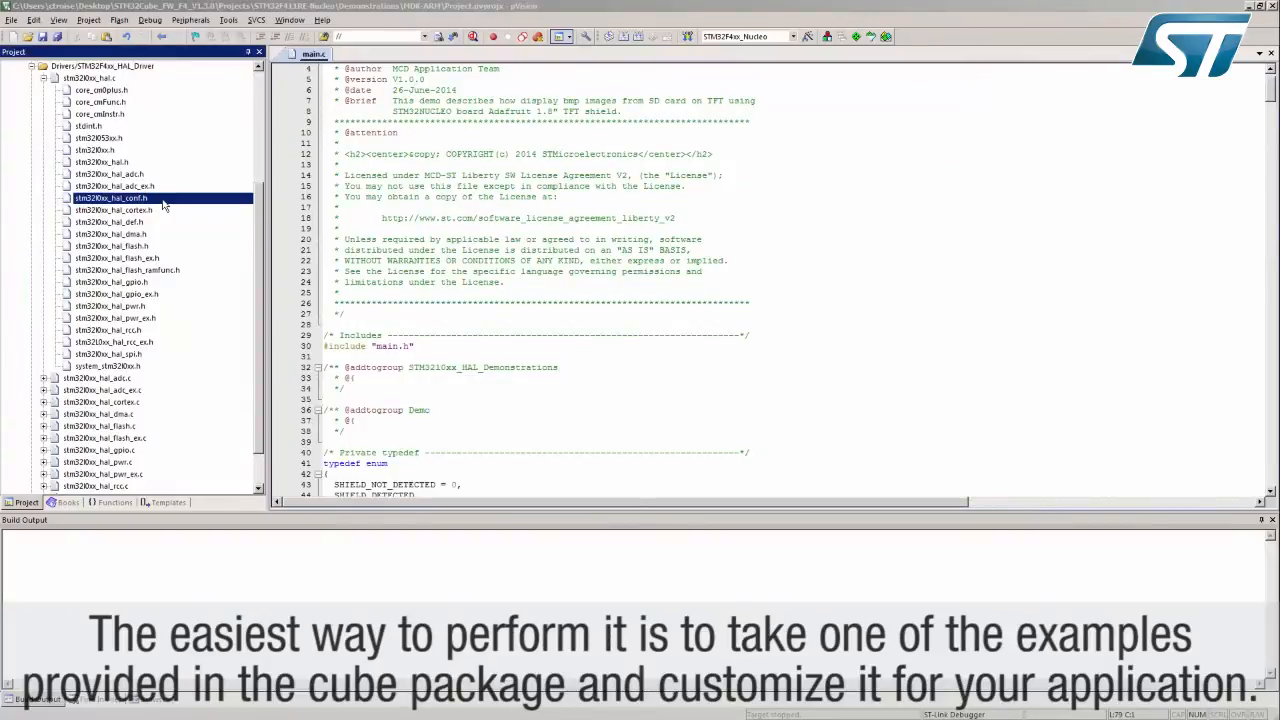
# Bring up stm32l0xx_hal_conf.h from the Project pane at its Module Selection list
pyautogui.doubleClick(108, 198)
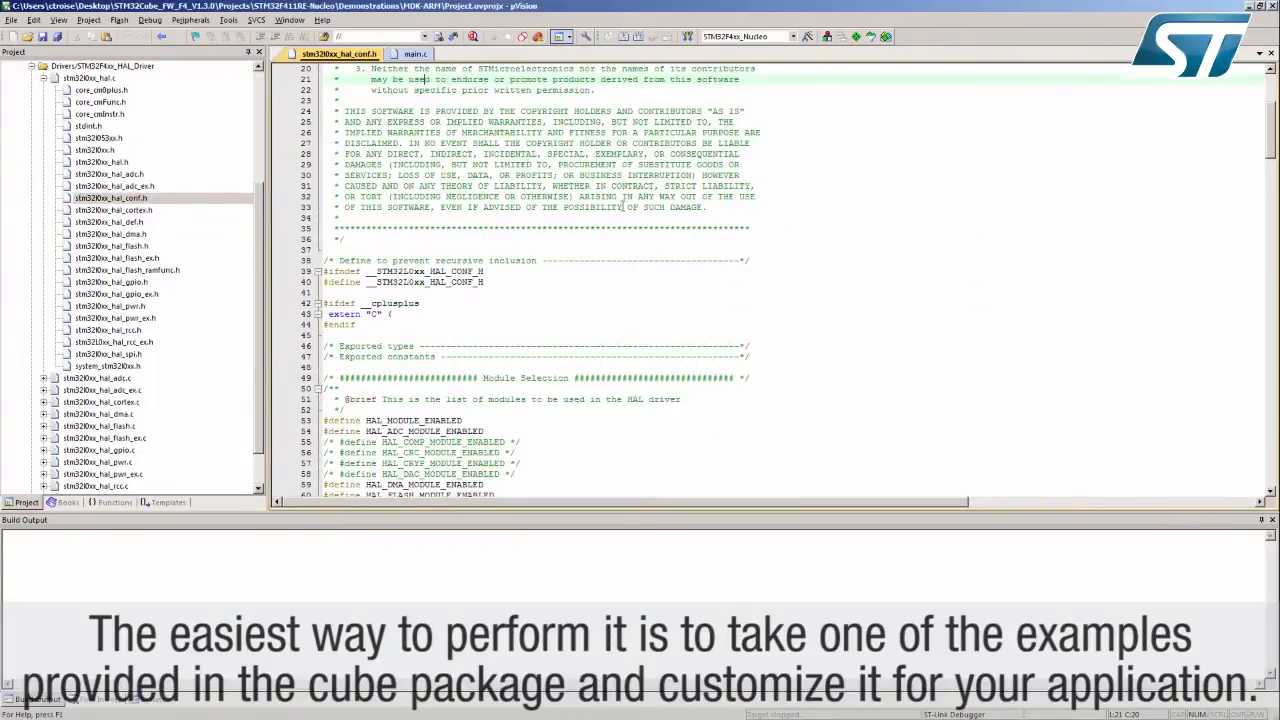
pyautogui.scroll(-3)
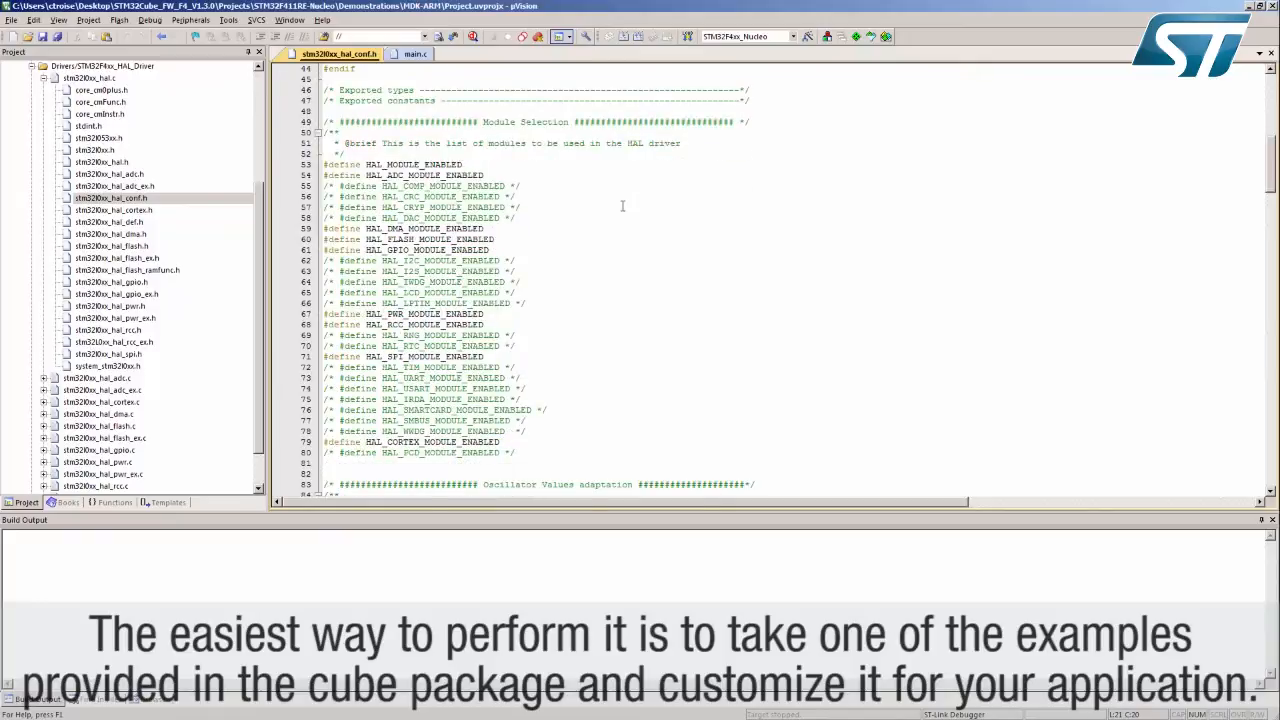
pyautogui.scroll(-3)
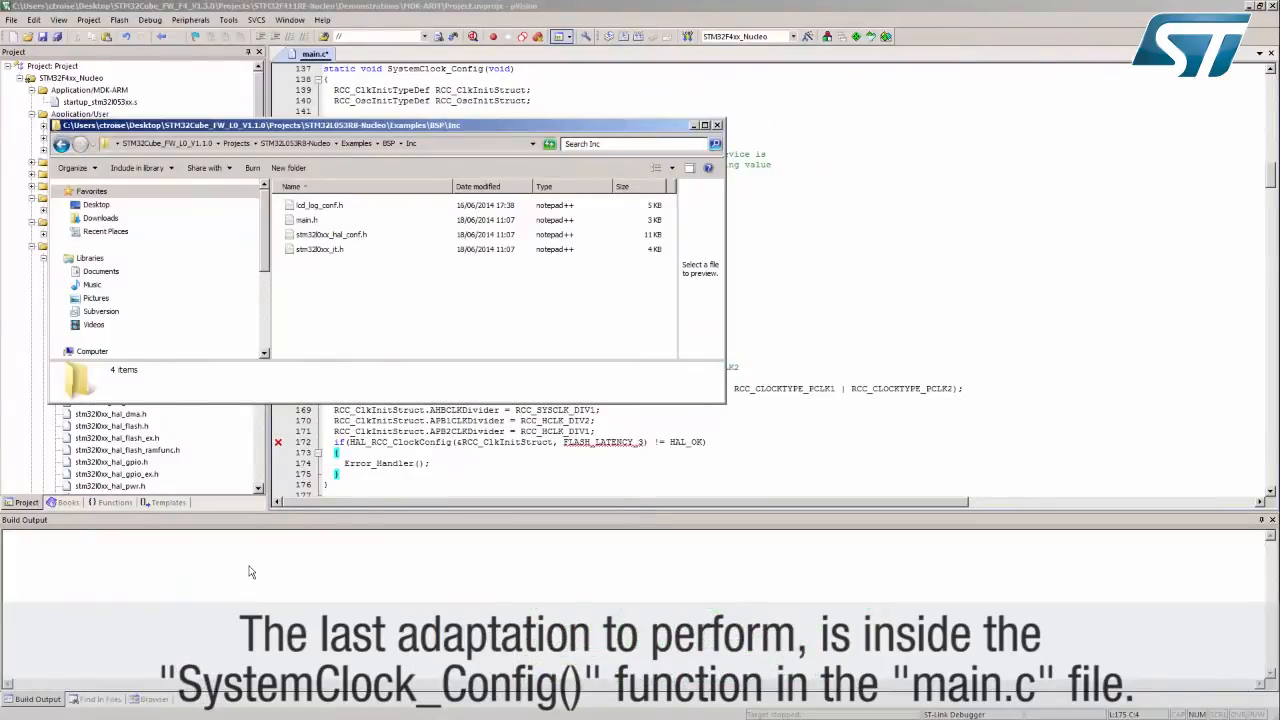
pyautogui.moveTo(210, 168)
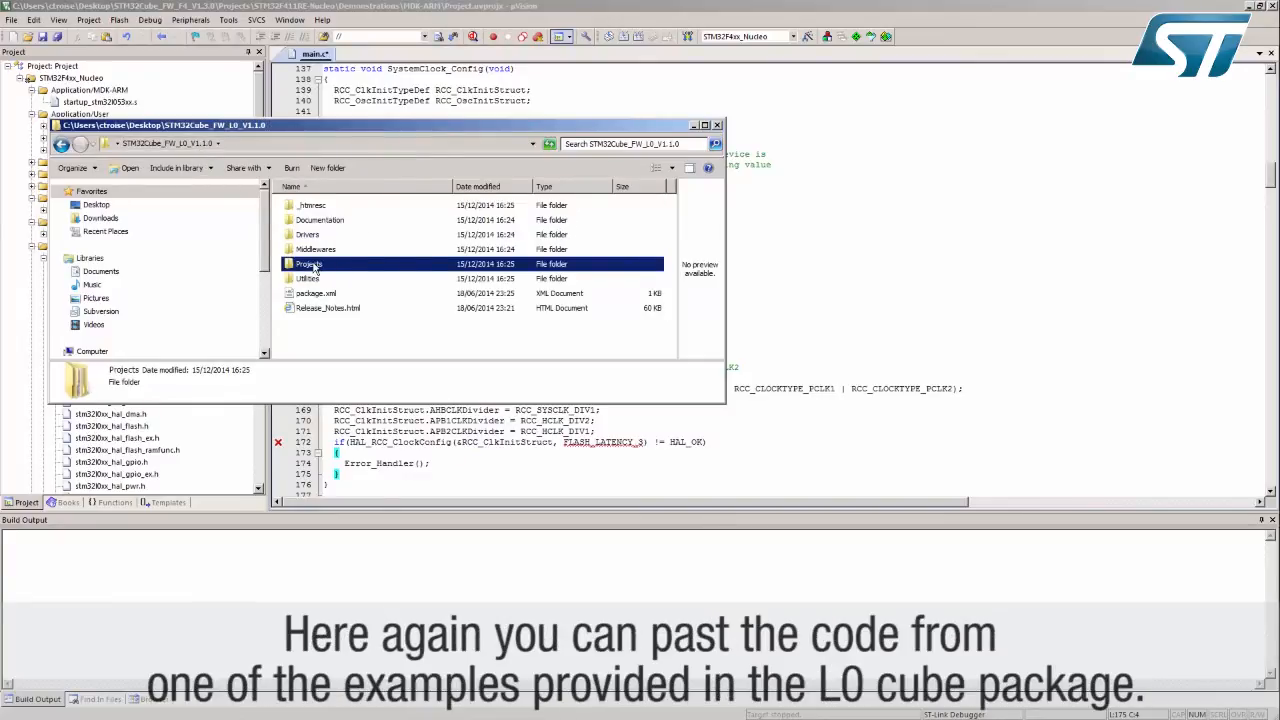
# Navigate Projects > STM32L053R8-Nucleo > Examples > BSP and reach the example's Src/main.c
pyautogui.doubleClick(308, 264)
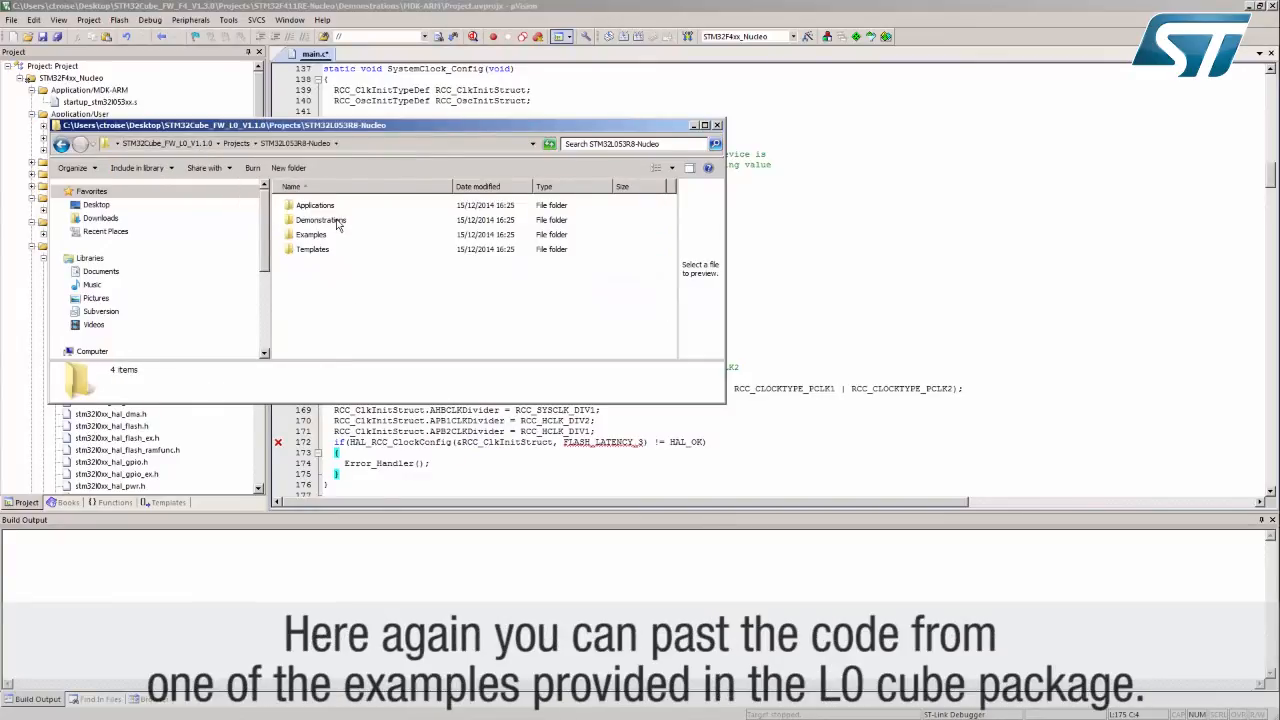
pyautogui.doubleClick(312, 234)
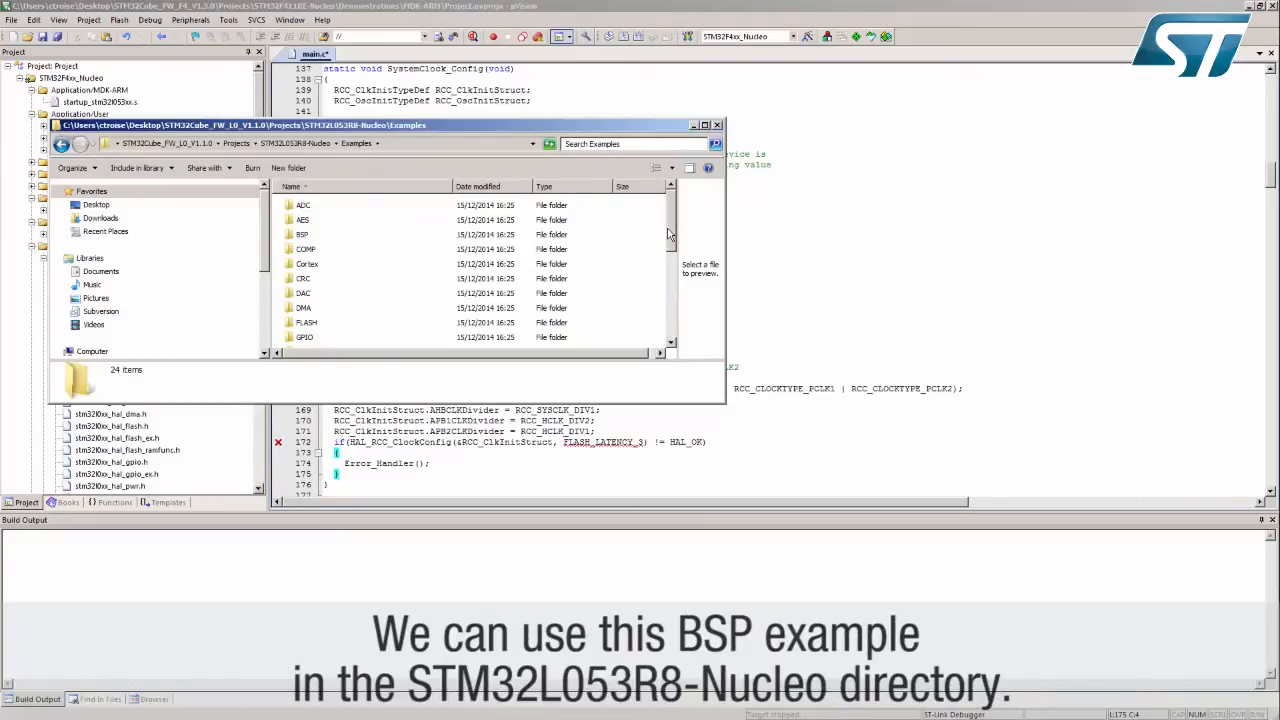
pyautogui.doubleClick(300, 234)
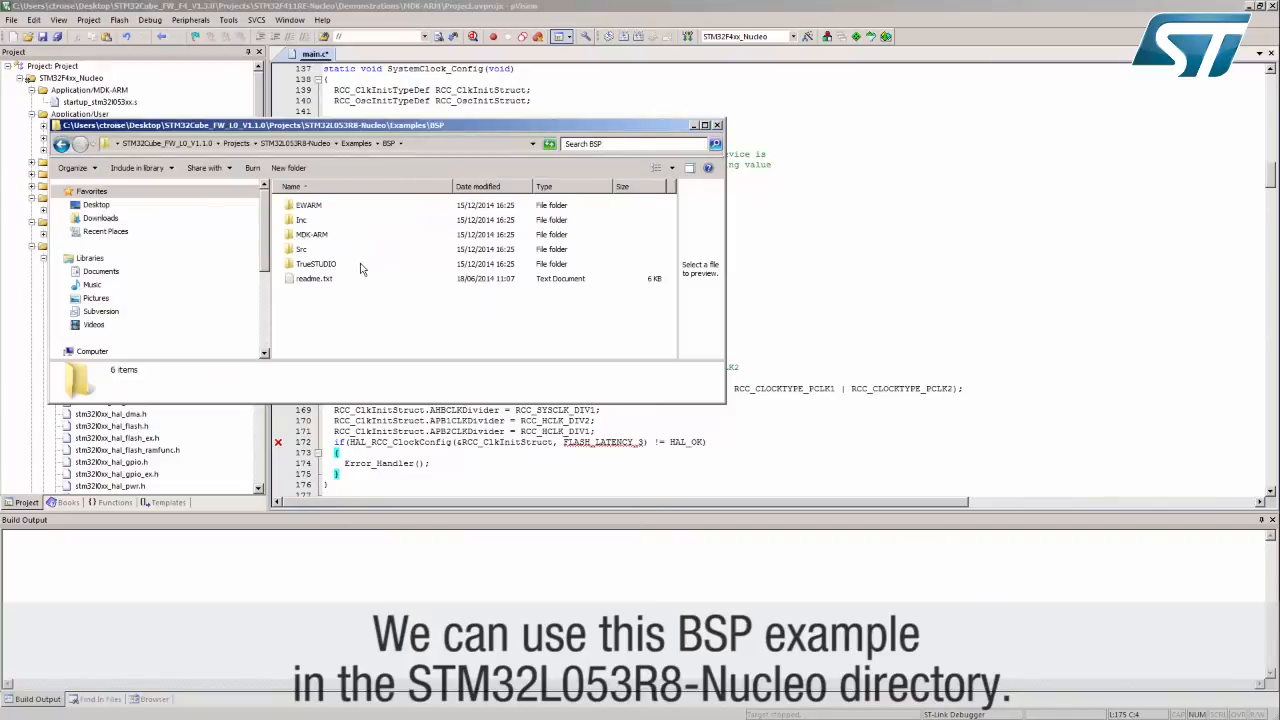
pyautogui.doubleClick(300, 248)
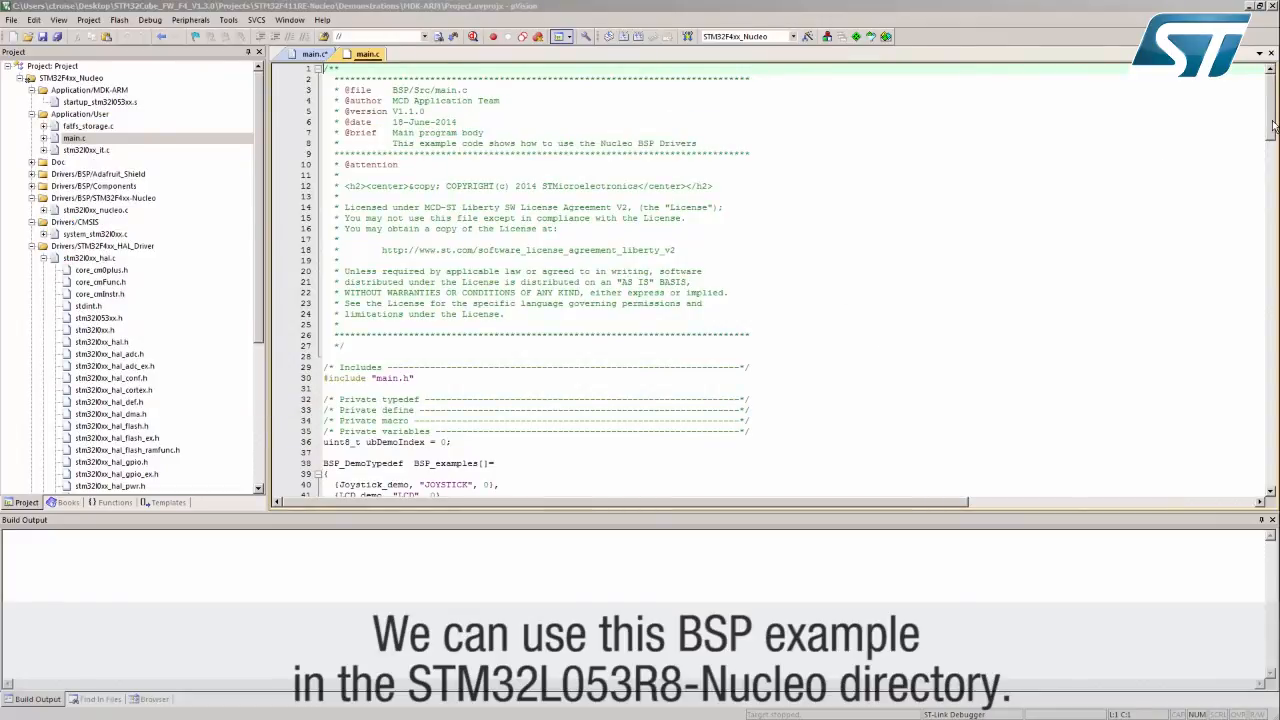
# Scroll main.c down to the SystemClock_Config function
pyautogui.scroll(-3)
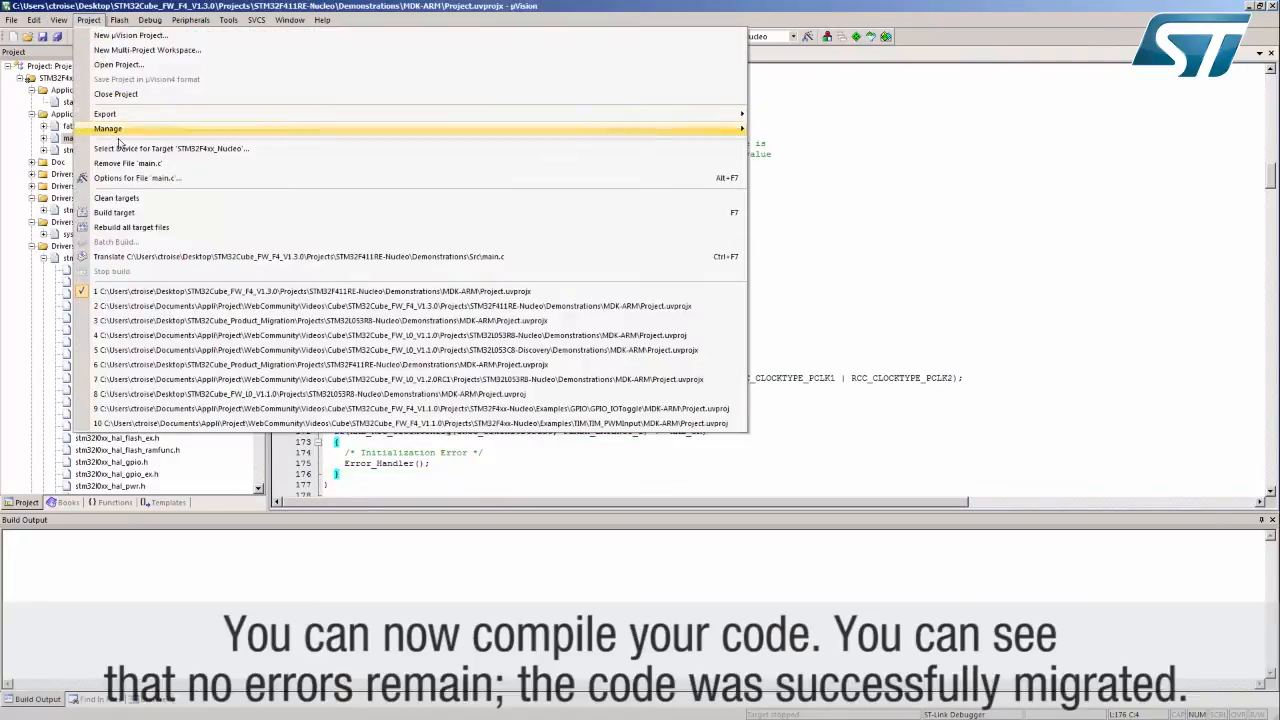
# Build the migrated STM32L0 target, finishing with 0 errors and 0 warnings
pyautogui.click(114, 212)
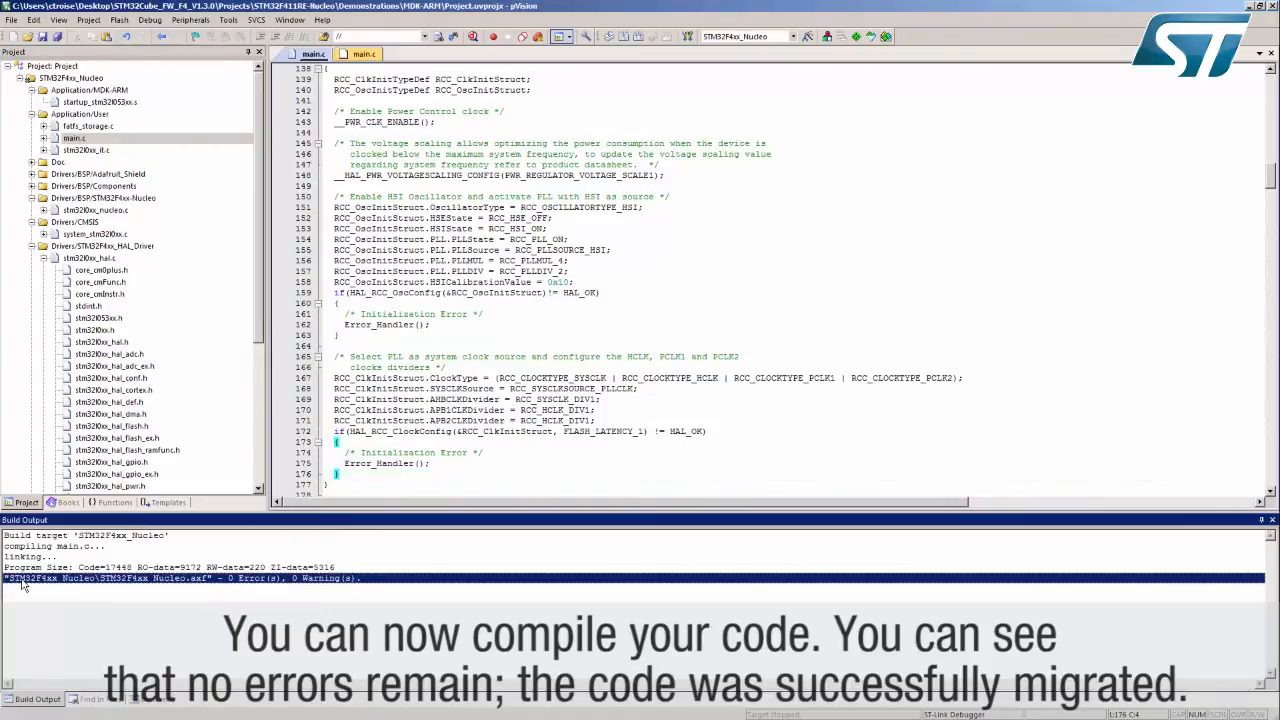
pyautogui.moveTo(320, 658)
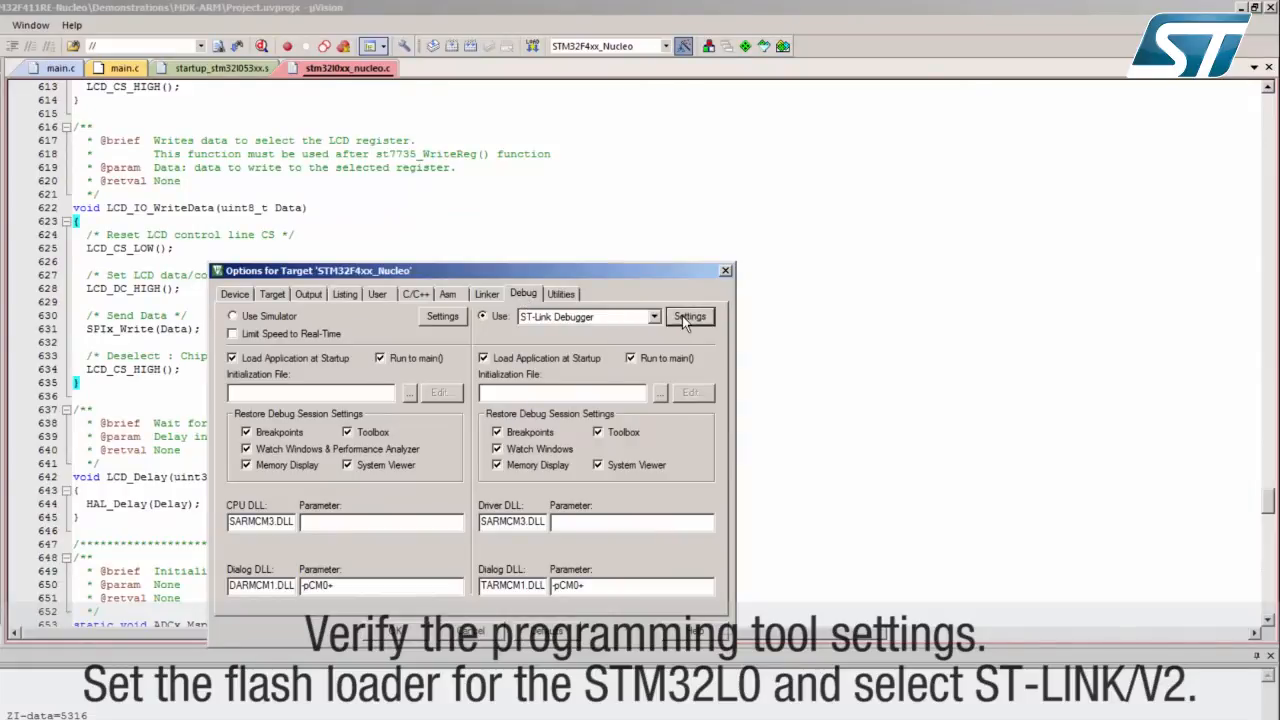
# Select the STM32L0 64KB flash algorithm under ST-Link settings and start a debug session at main()
pyautogui.click(688, 316)
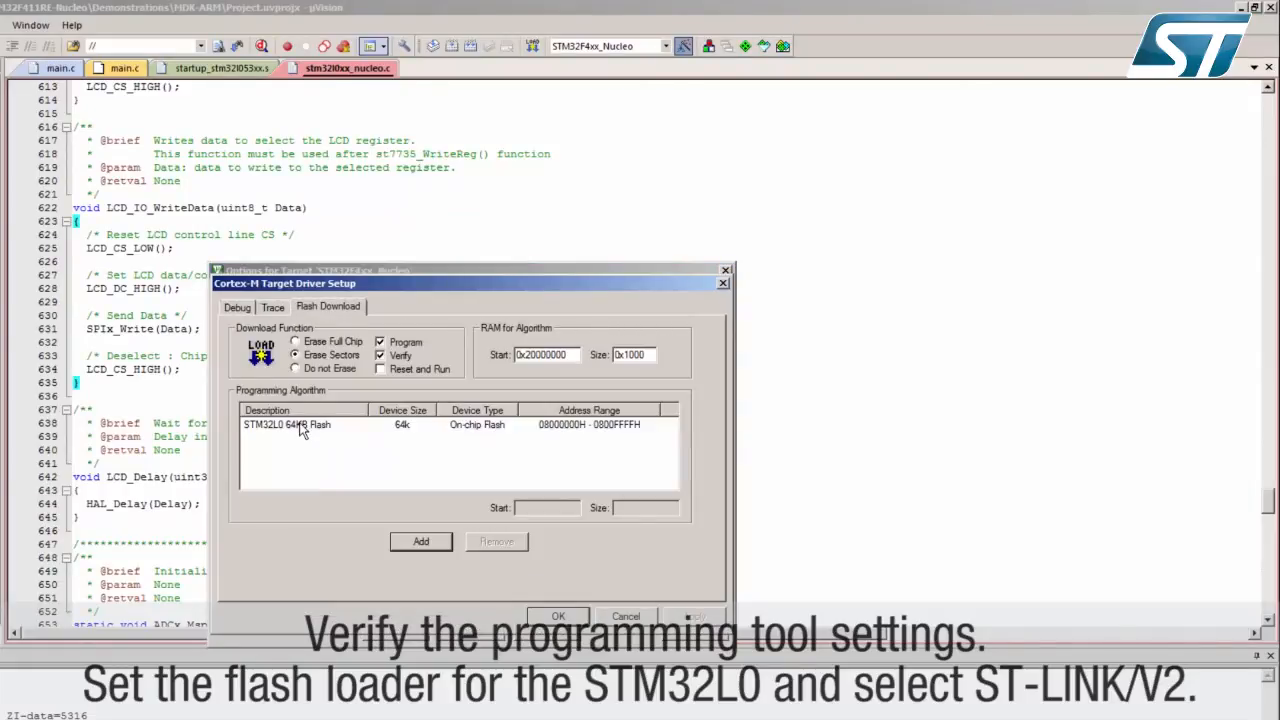
pyautogui.click(300, 424)
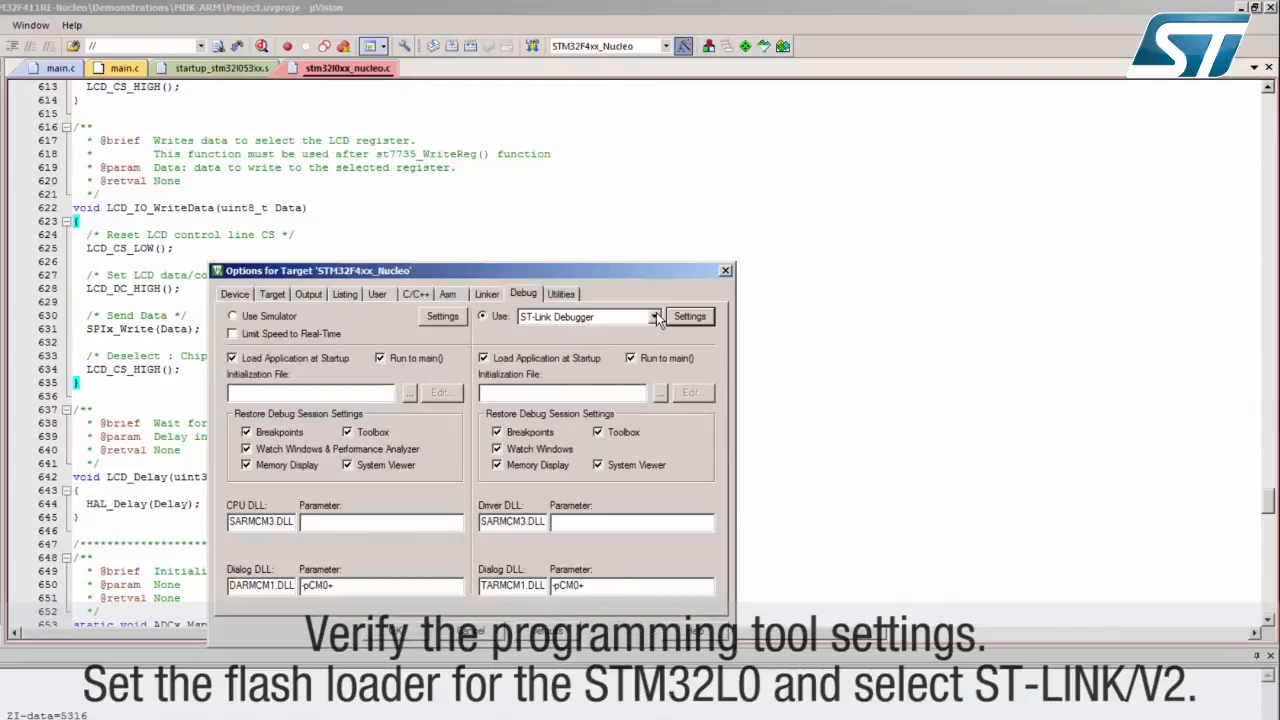
pyautogui.click(656, 316)
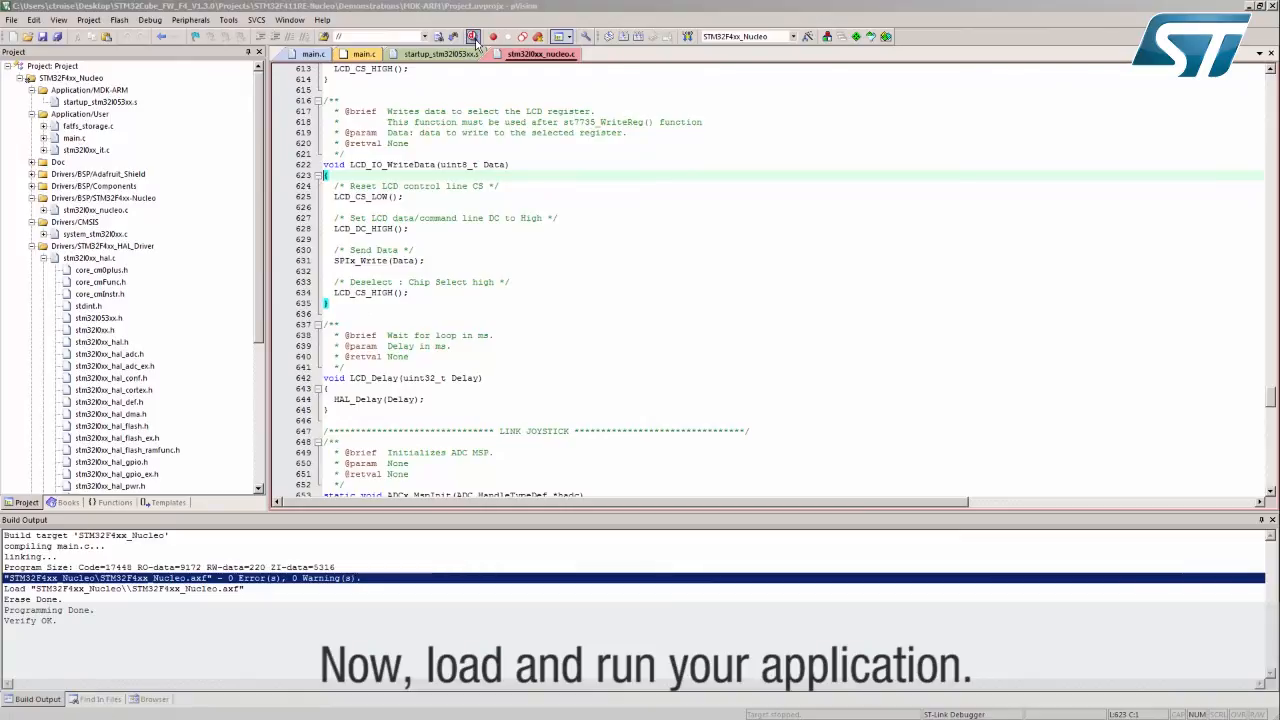
pyautogui.click(472, 36)
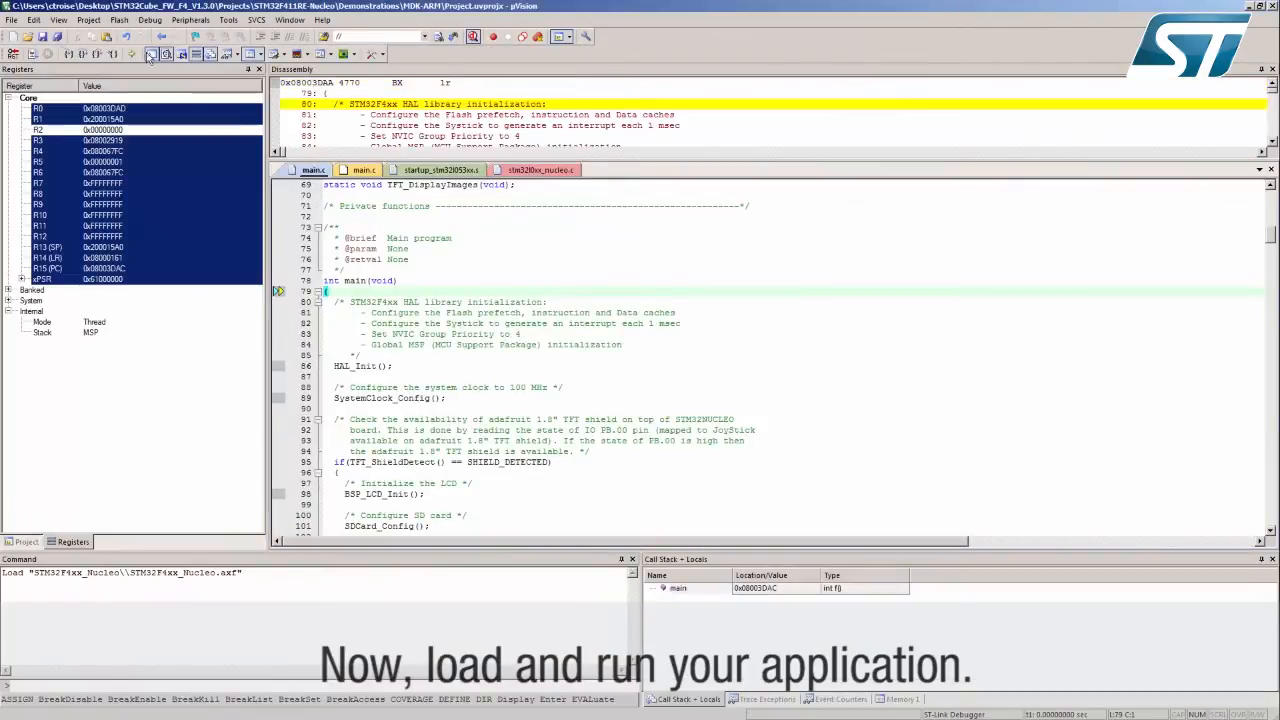